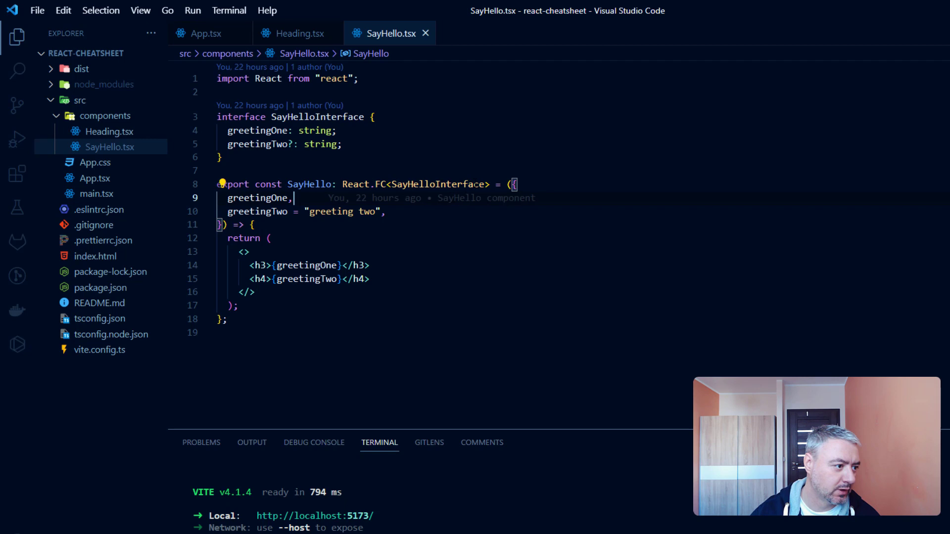
mouse_move(257, 212)
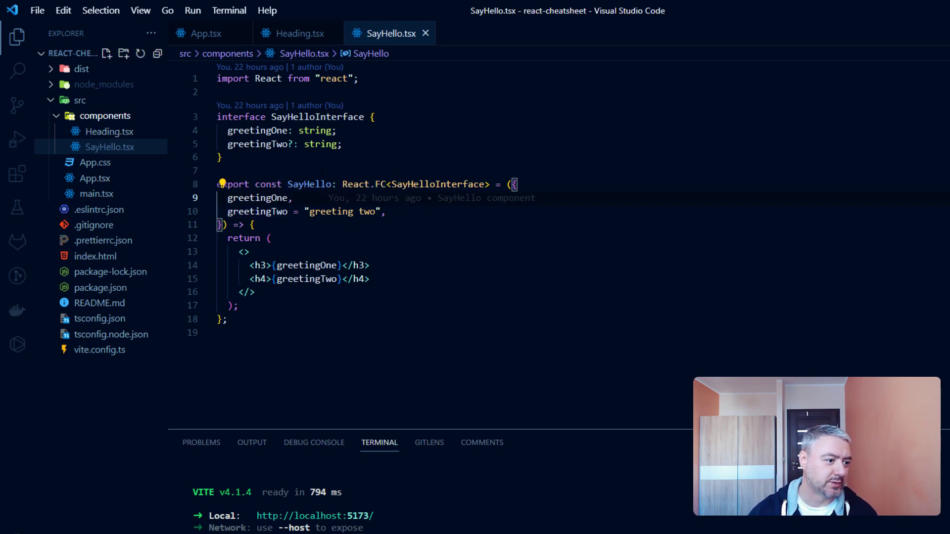
- Create a new TodoItem.tsx file inside the components folder
right_click(106, 116)
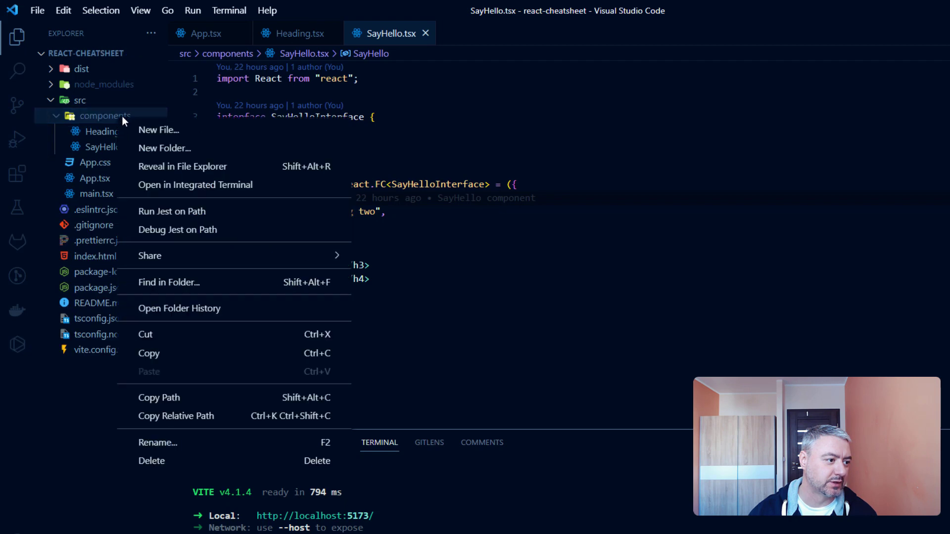
left_click(159, 130)
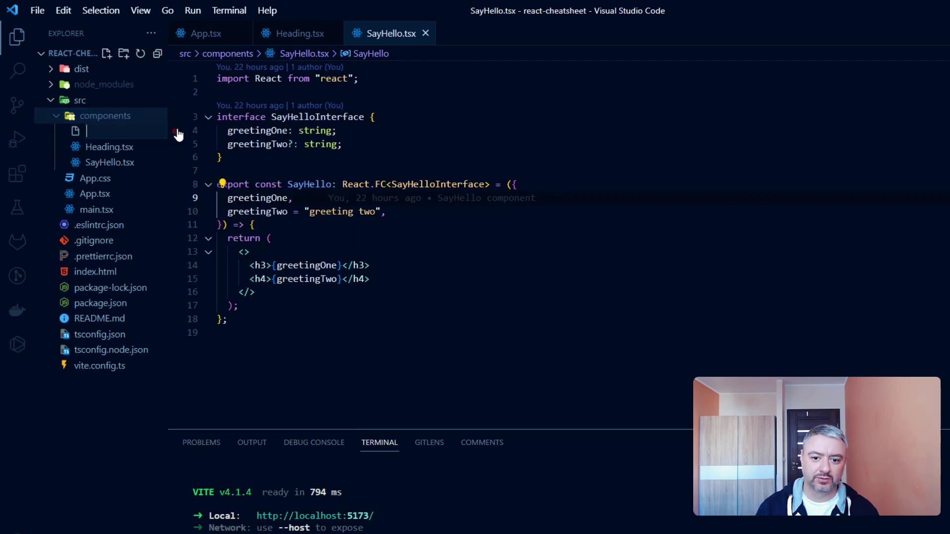
type("TodoItem.tsx")
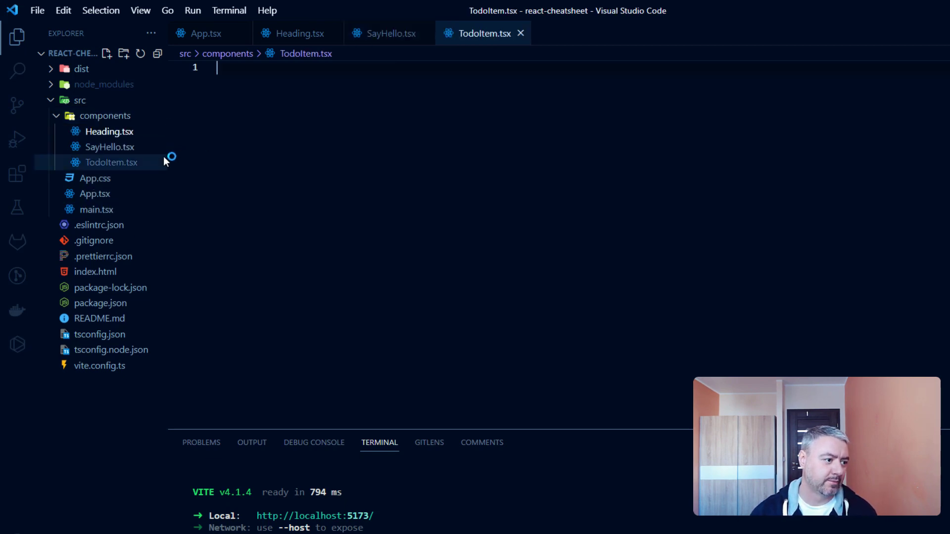
- Copy the SayHello component into TodoItem.tsx and rename every SayHello occurrence to TodoItem
left_click(390, 34)
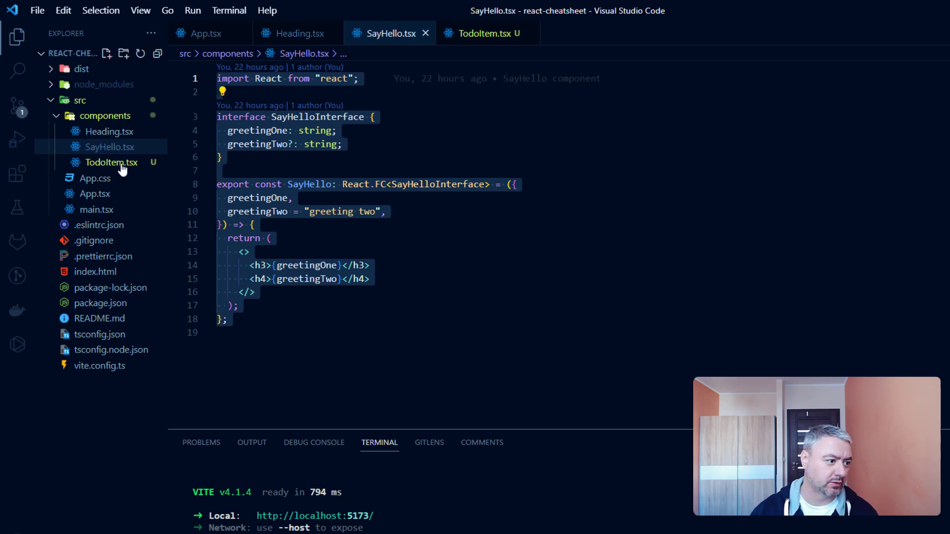
left_click(111, 162)
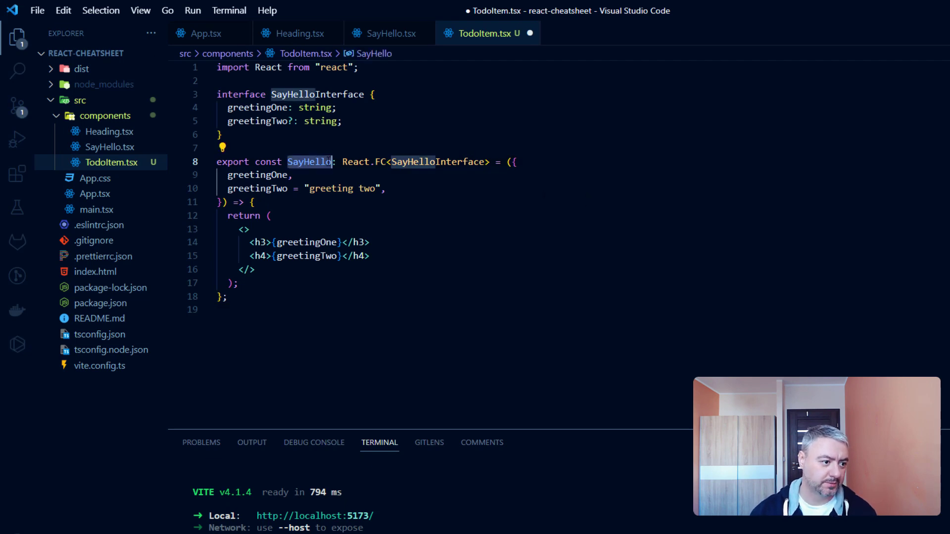
right_click(309, 162)
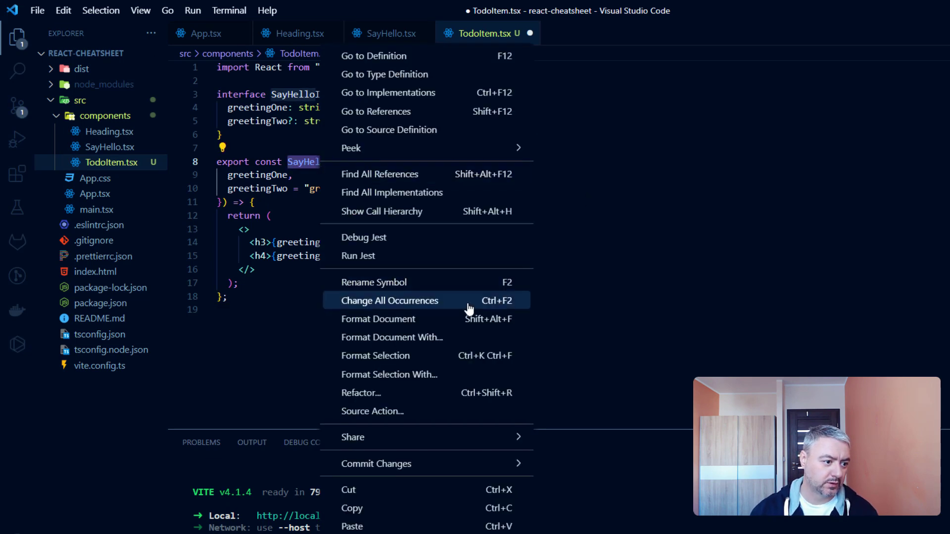
left_click(390, 301)
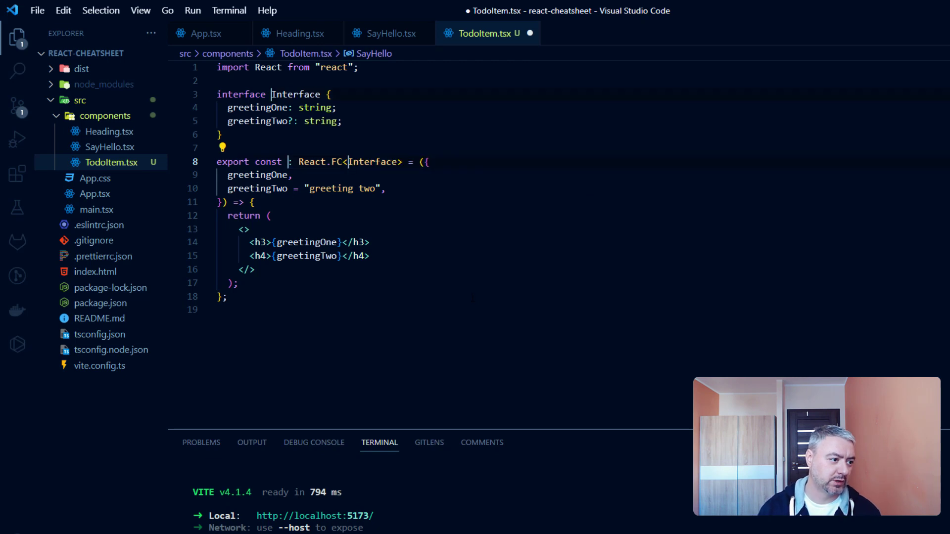
type("TodoItem")
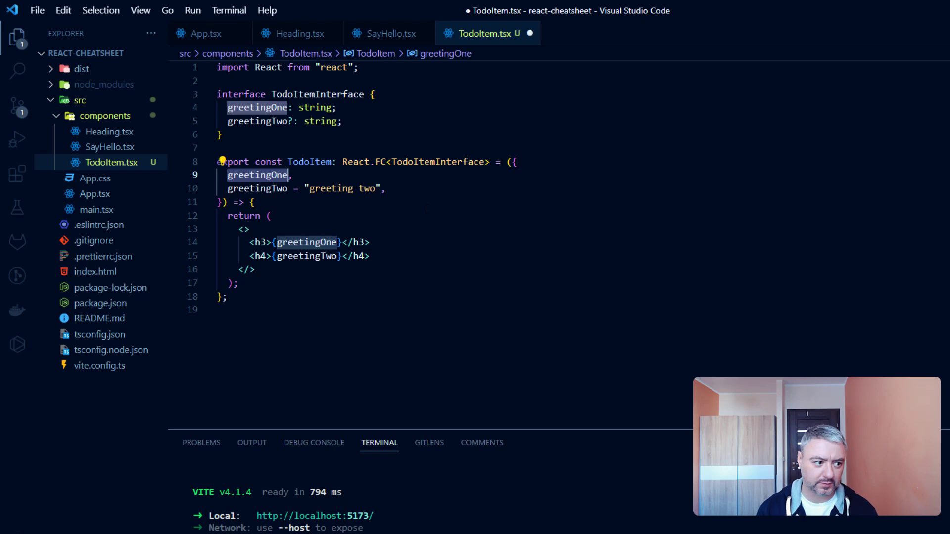
- Redefine the props interface with name: string and optional isDone: boolean
type("name: string;")
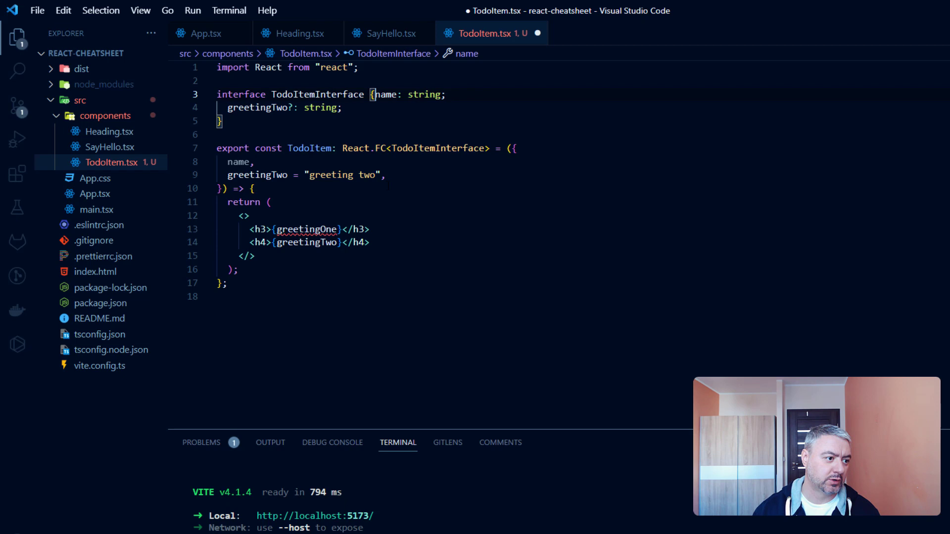
key("Enter")
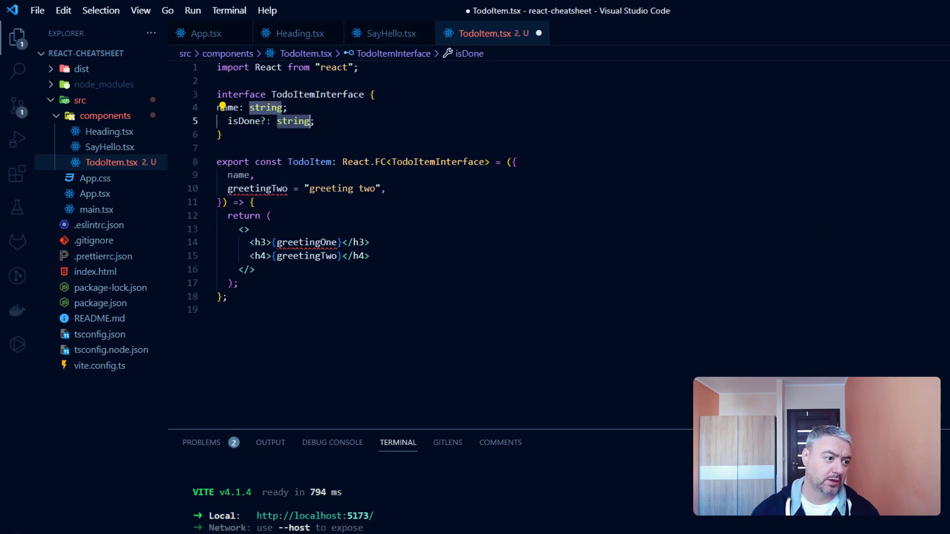
type("bo")
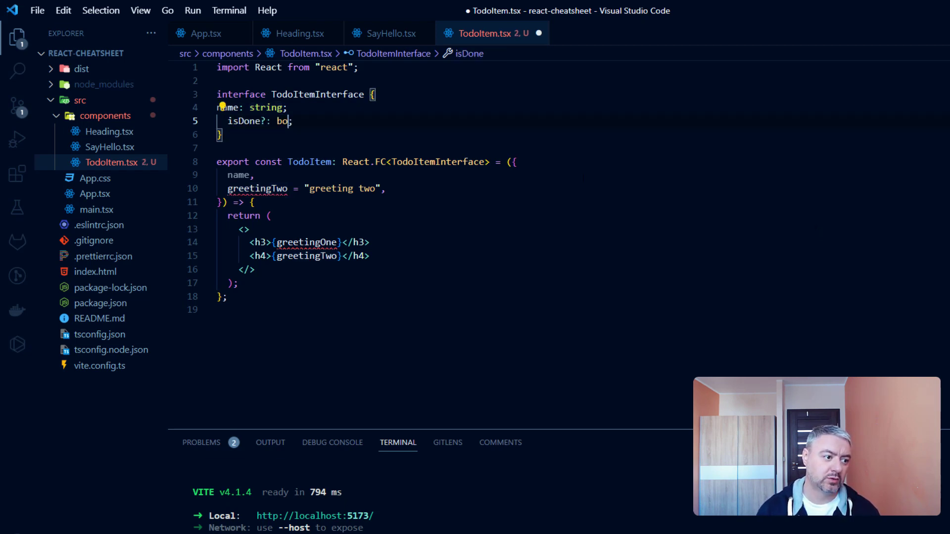
type("lean")
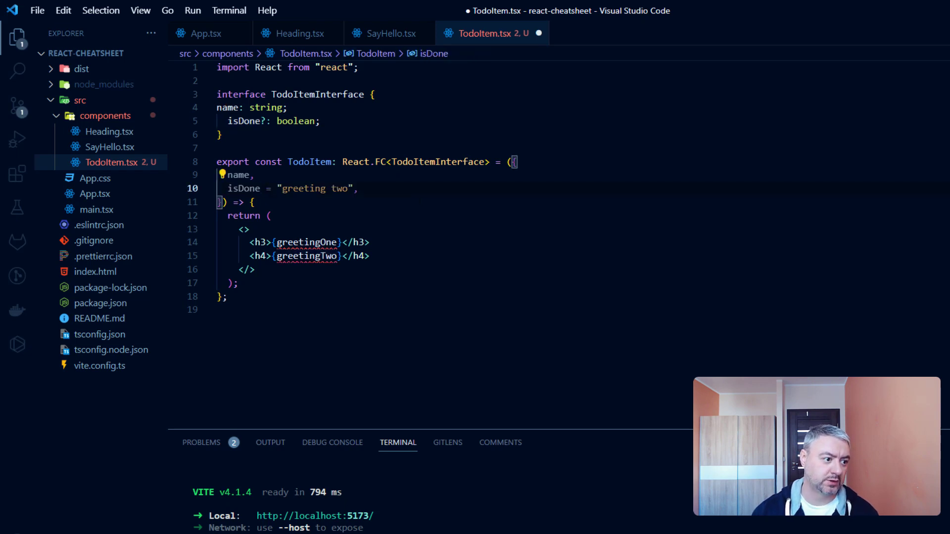
- Replace the old heading markup with an if (isDone) branch returning <li>{name}</li>
left_click(359, 188)
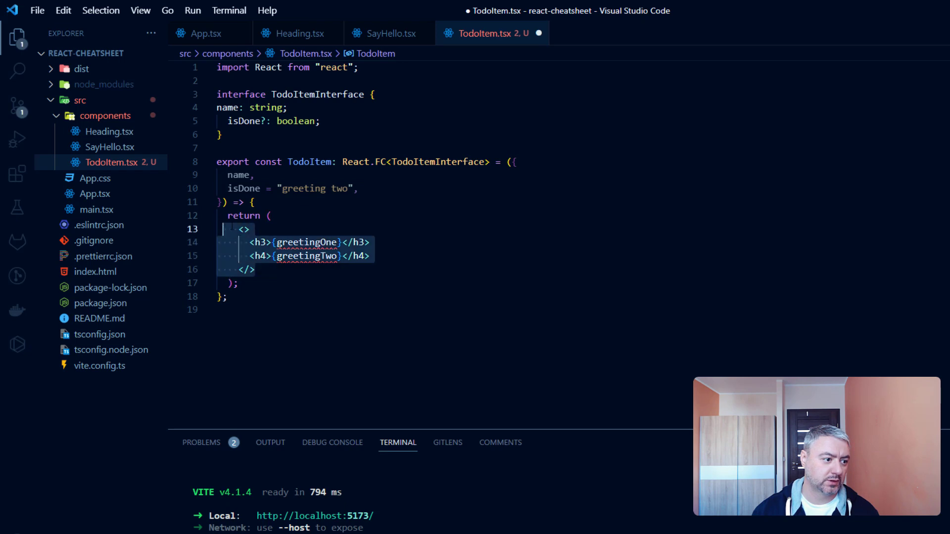
key("Delete")
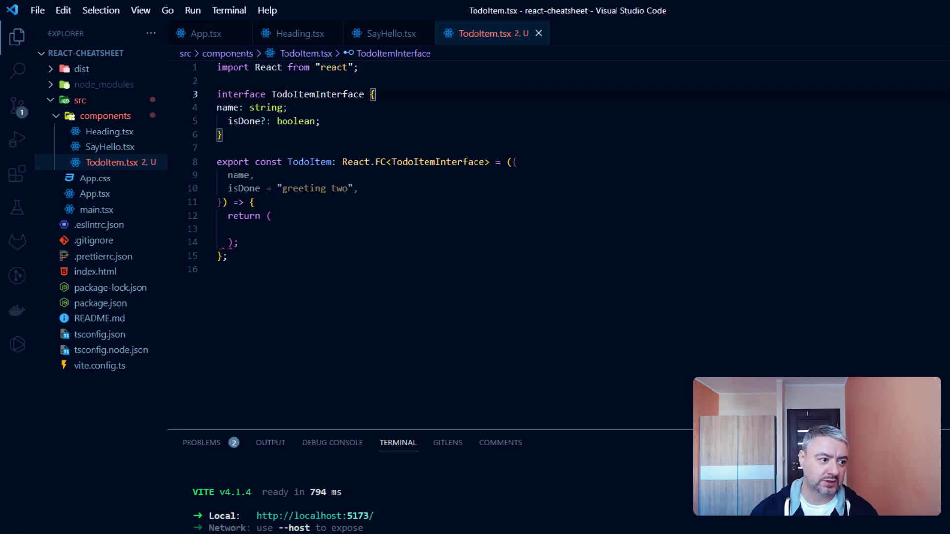
left_click(244, 120)
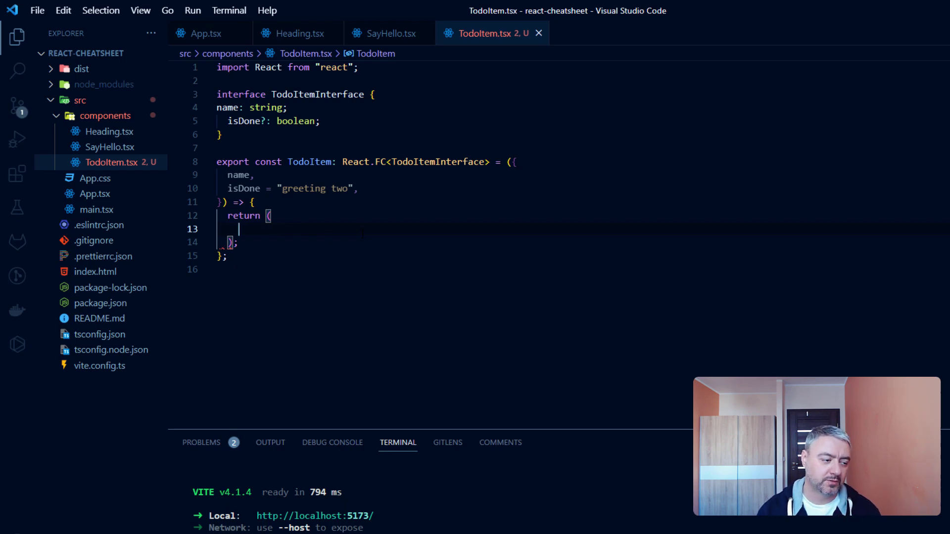
type("if 9")
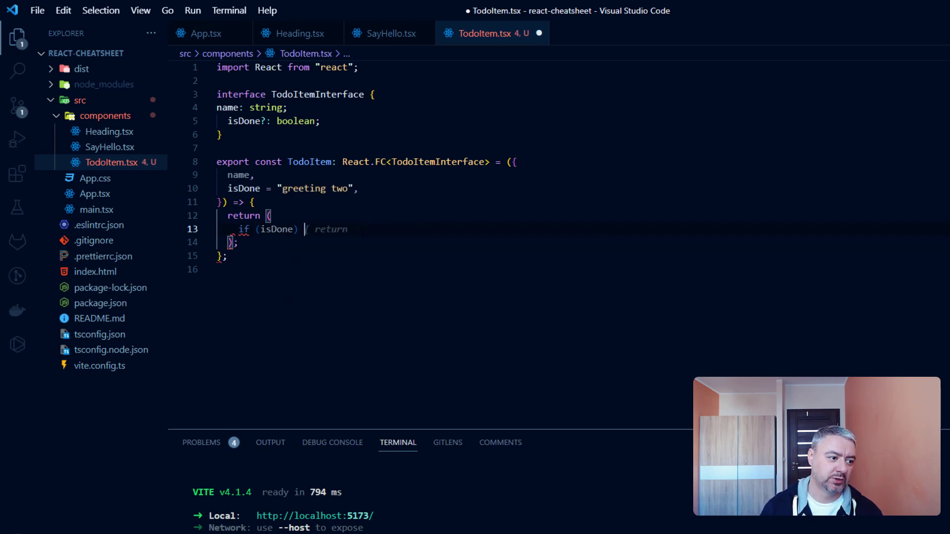
type("reu")
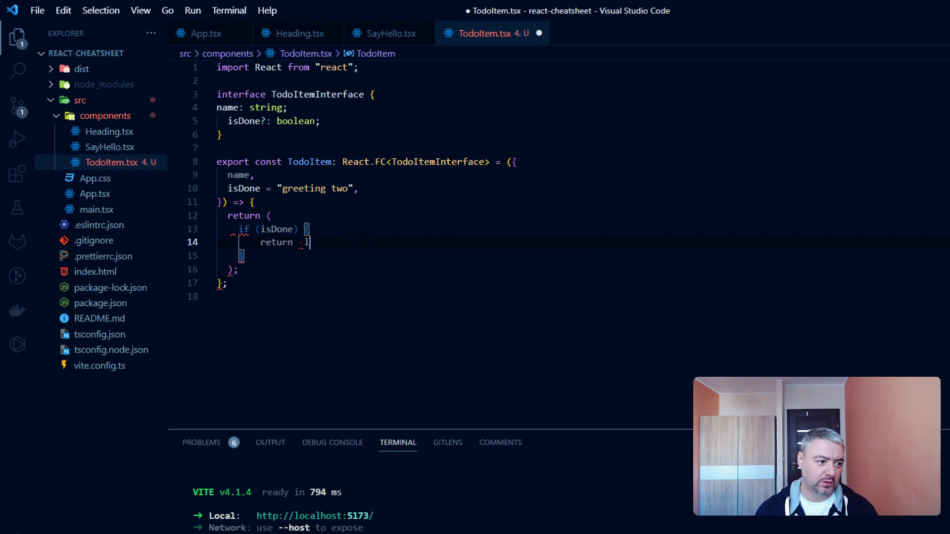
type("<li>{name}</li>;")
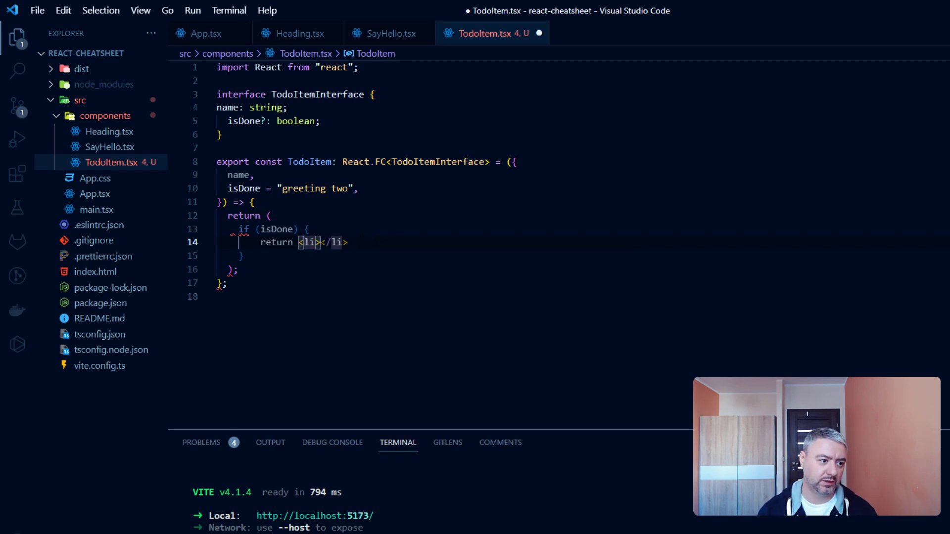
- Give the li className="todo" and show the name followed by a ✓ check mark
type("cl")
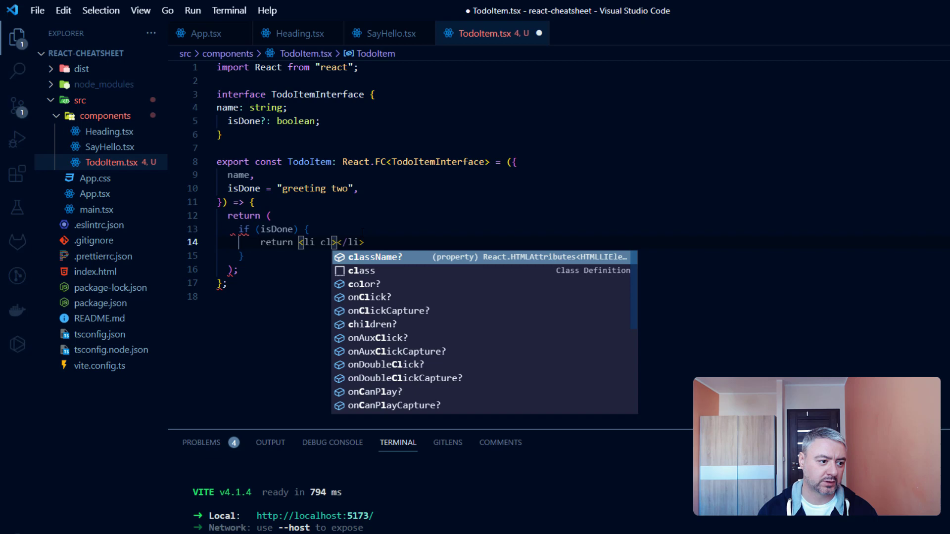
type("className=\"todo\"")
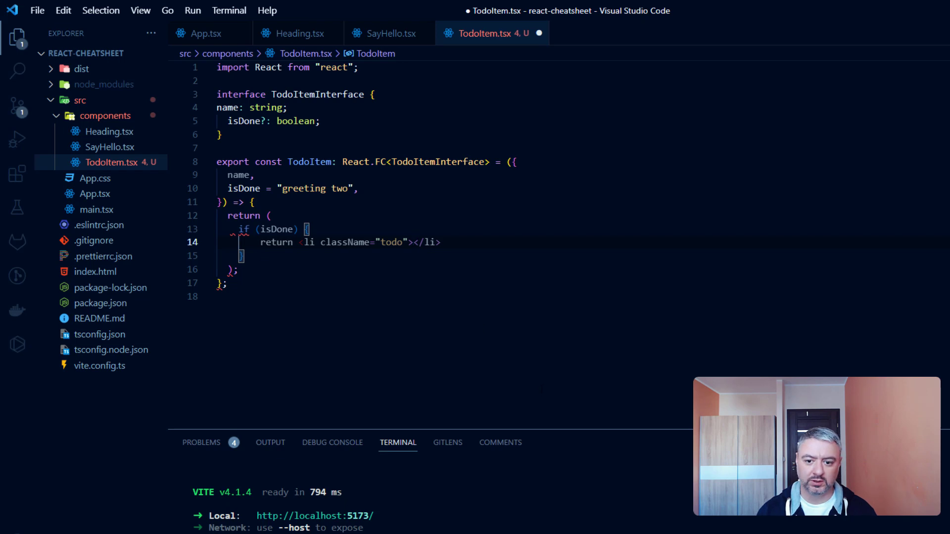
type("{}")
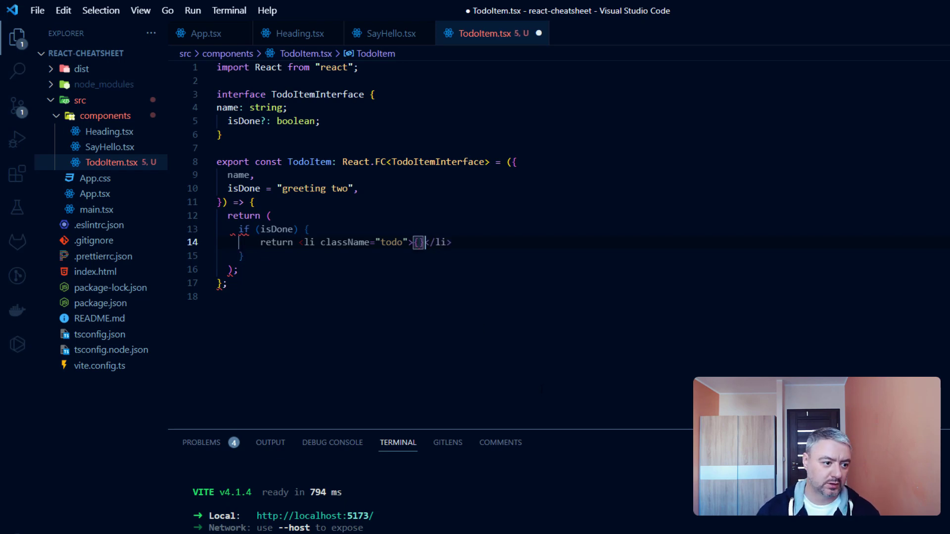
type("name")
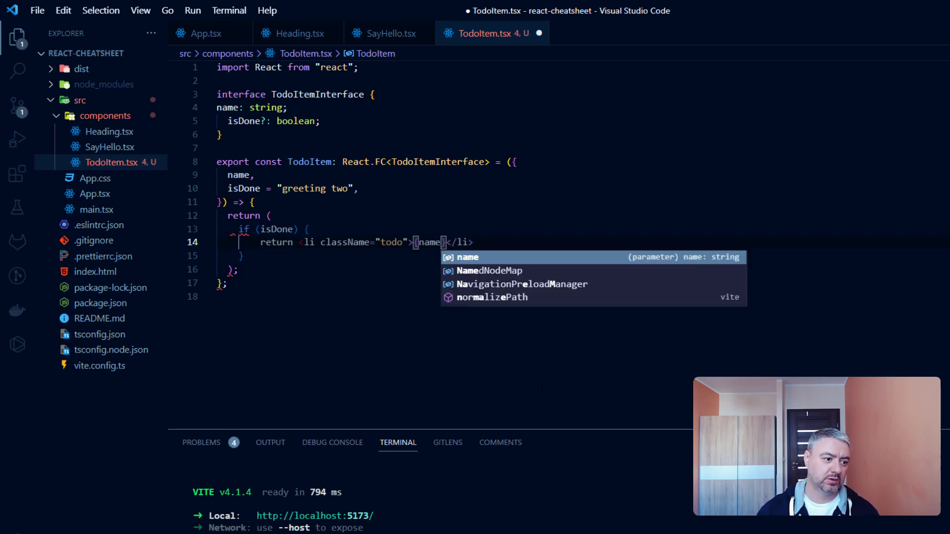
key("Escape")
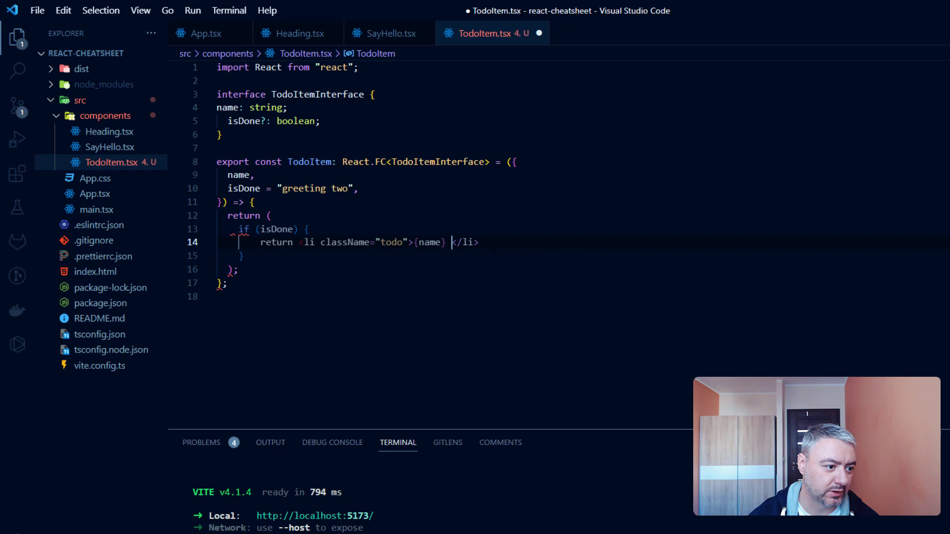
type("✓")
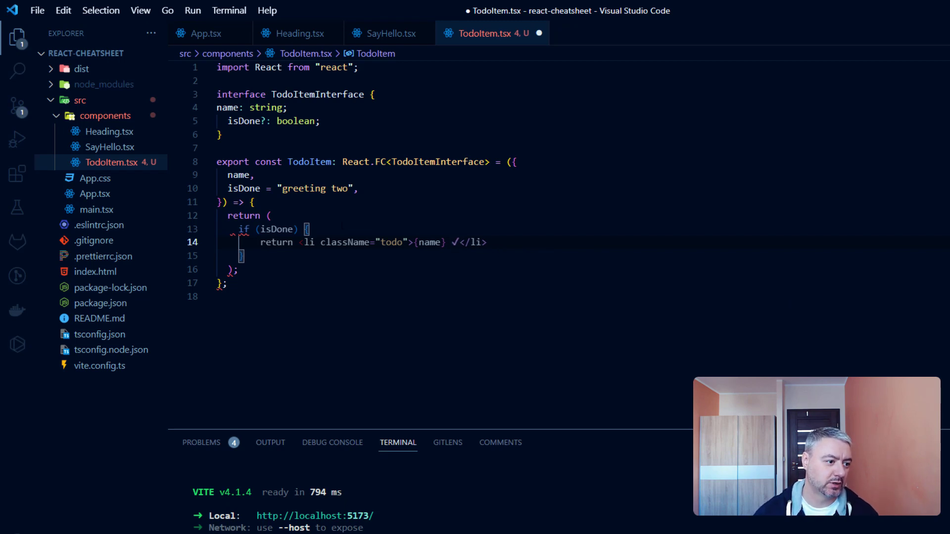
- Add a fallback return of a plain todo li with just the name after the isDone branch
left_click(271, 215)
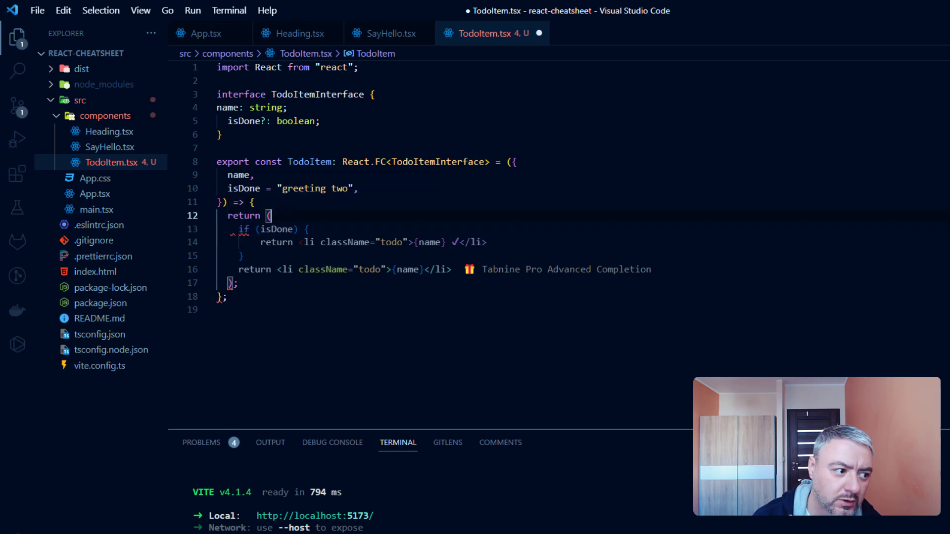
mouse_move(274, 228)
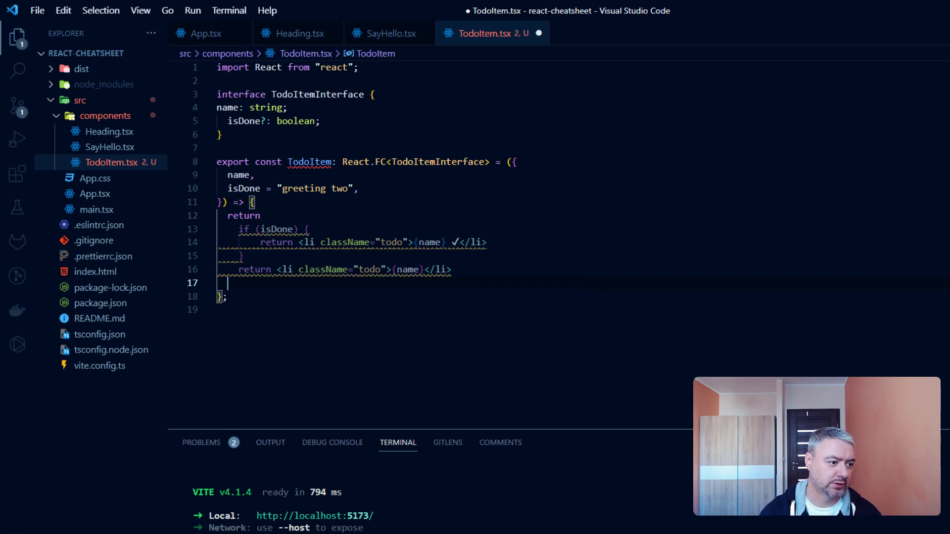
left_click(265, 216)
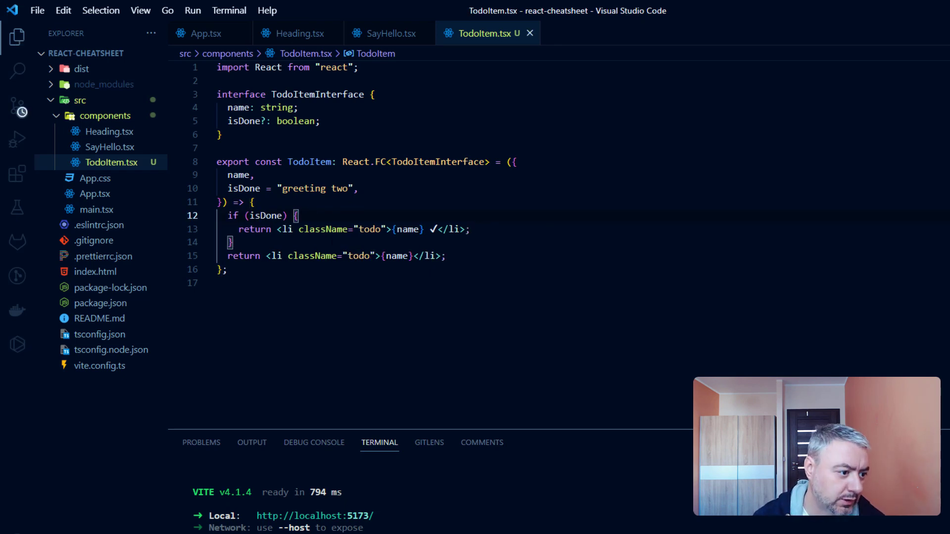
- Replace the named export with 'export default TodoItem;' and save TodoItem.tsx
left_click(303, 120)
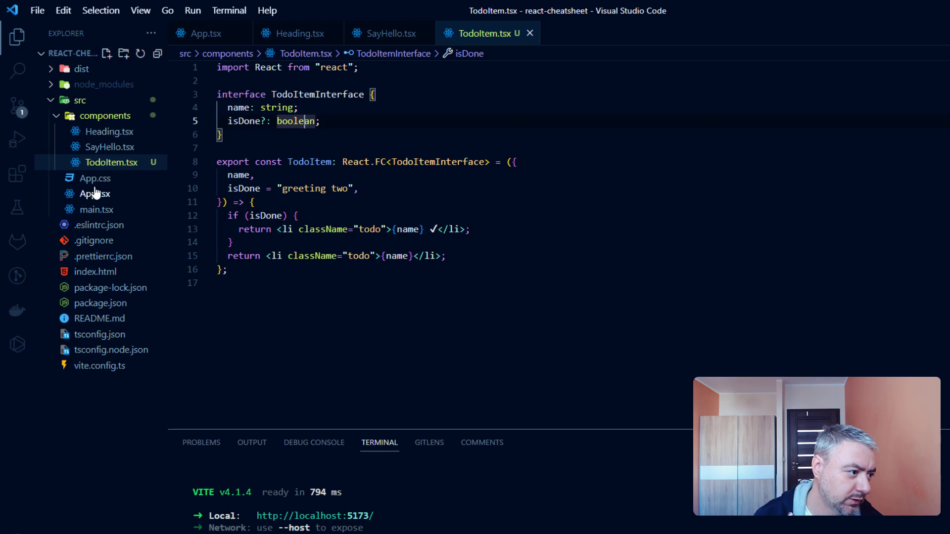
left_click(95, 178)
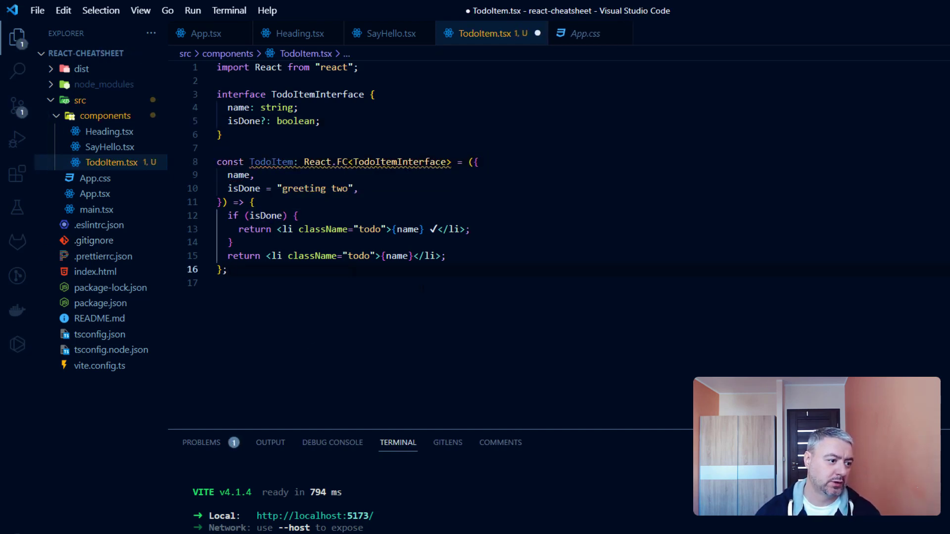
type("export default TodoItem;")
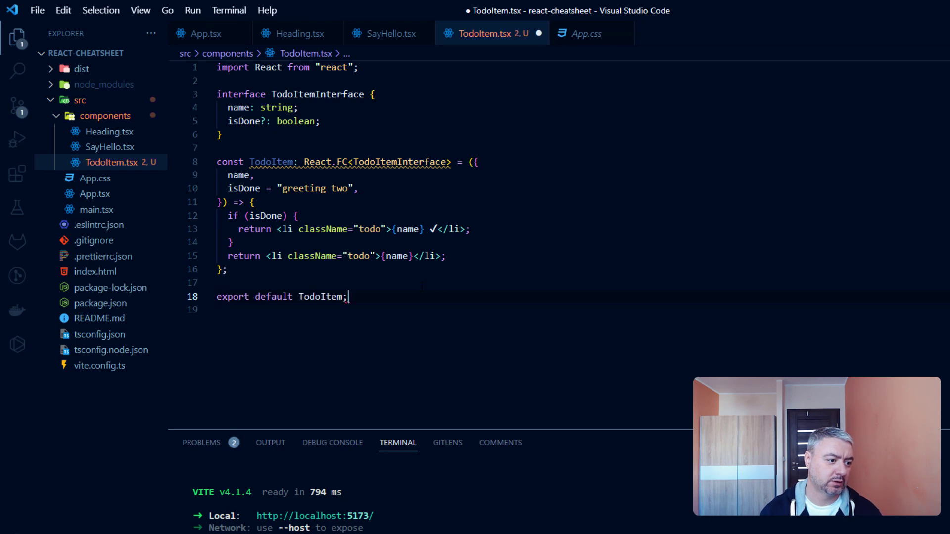
key("ctrl+s")
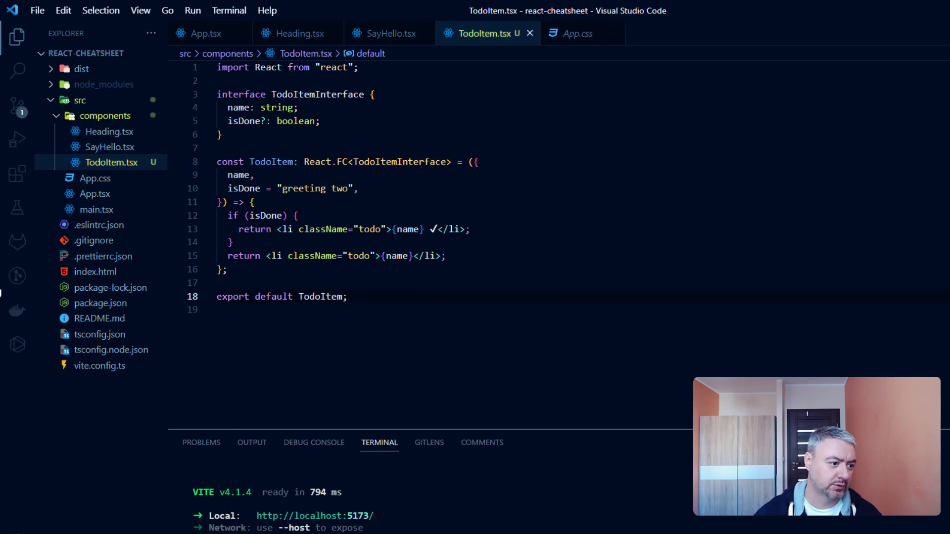
- In App.tsx, import TodoItem in place of the SayHello import and usage
left_click(95, 178)
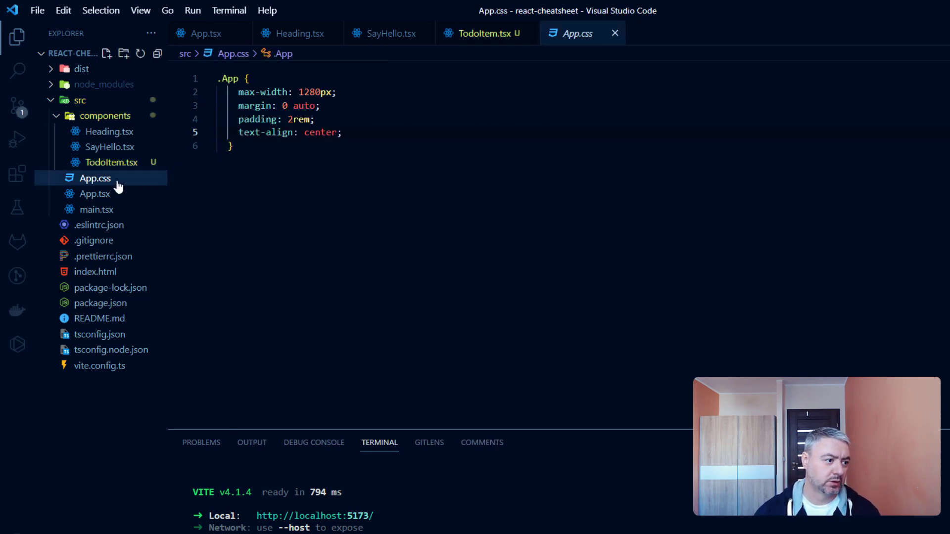
left_click(95, 193)
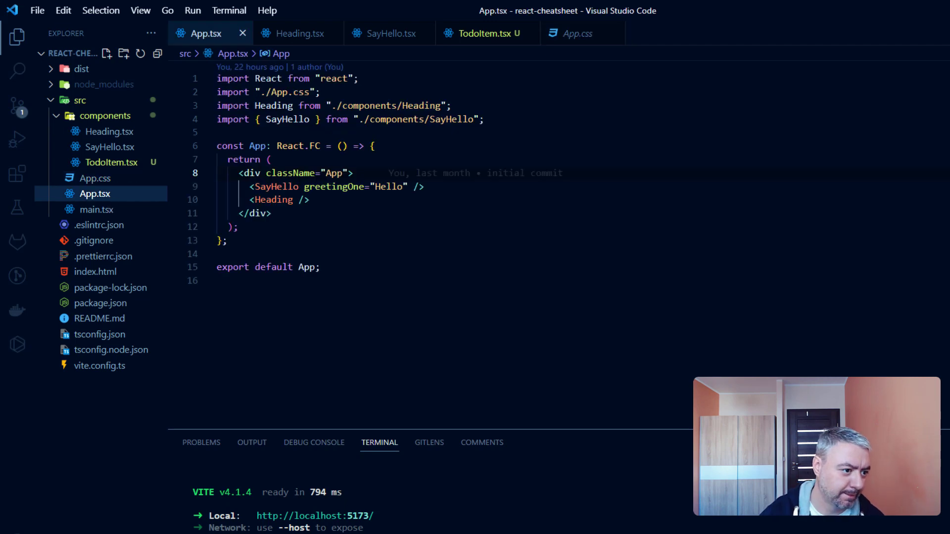
type("import")
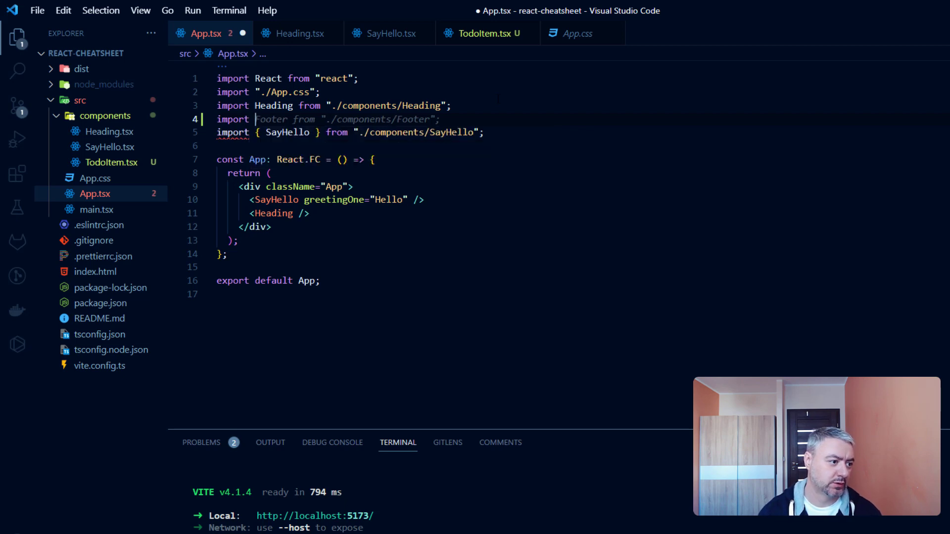
type("To")
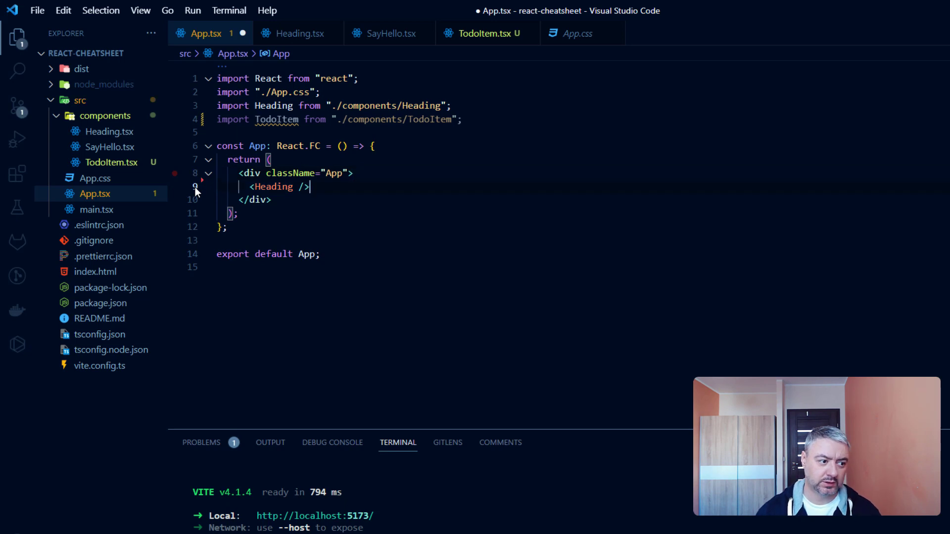
- Add a ul under Heading with a first TodoItem named "go to gym"
type("<TodoItem />")
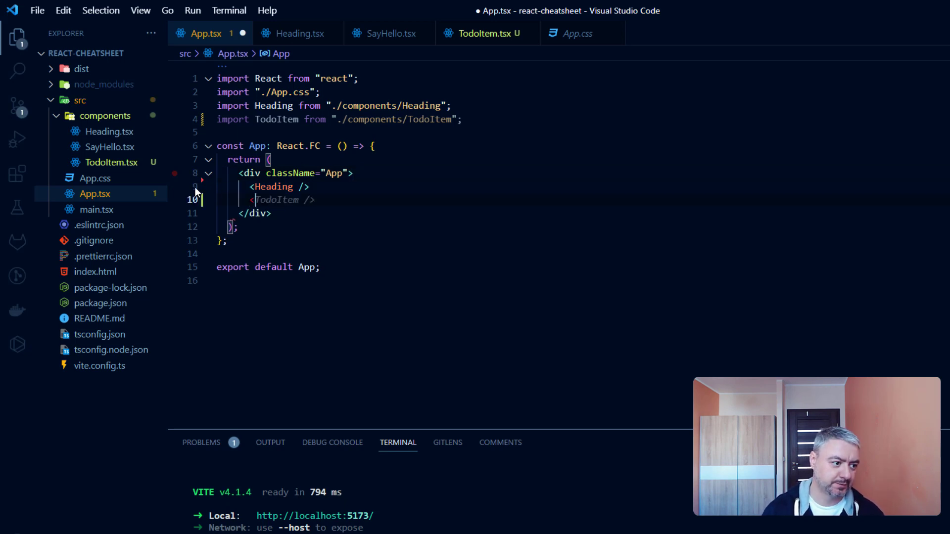
type("<ul>")
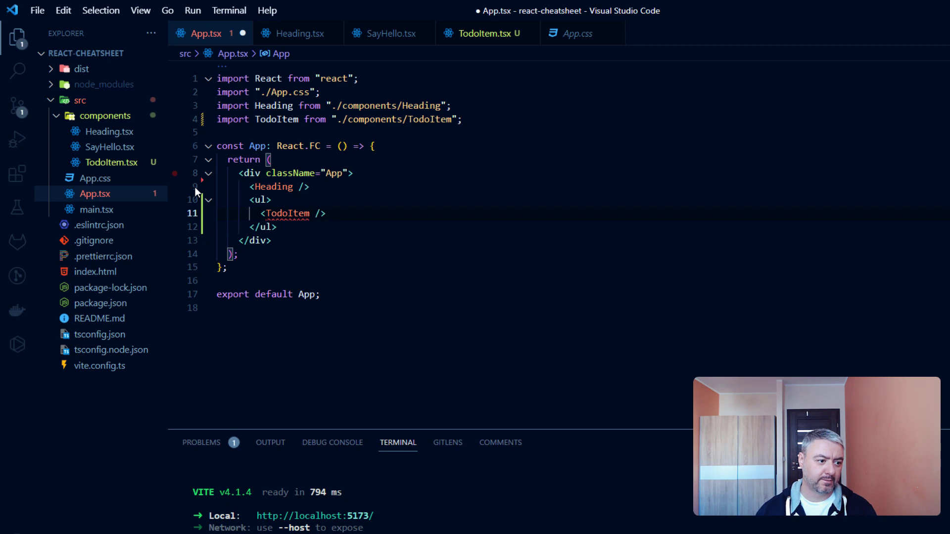
type("<TodoItem />")
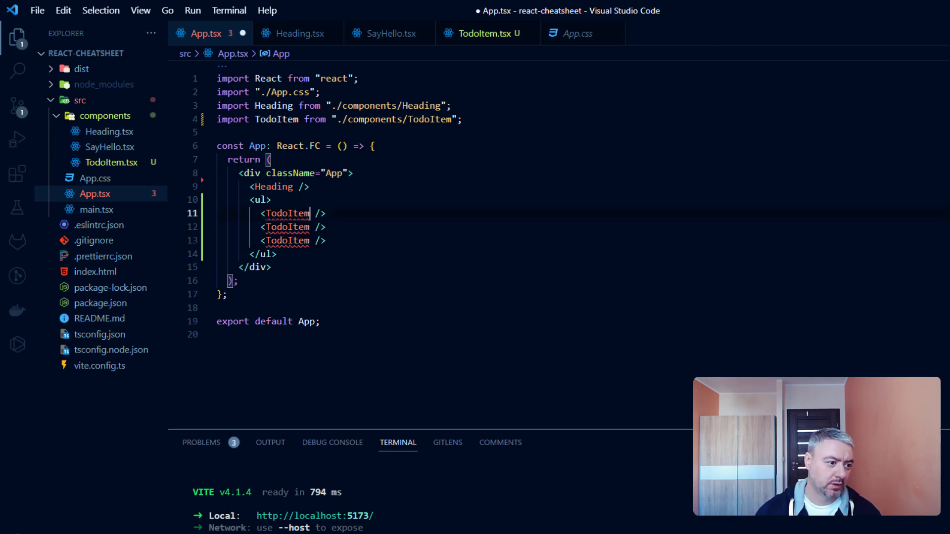
type("n")
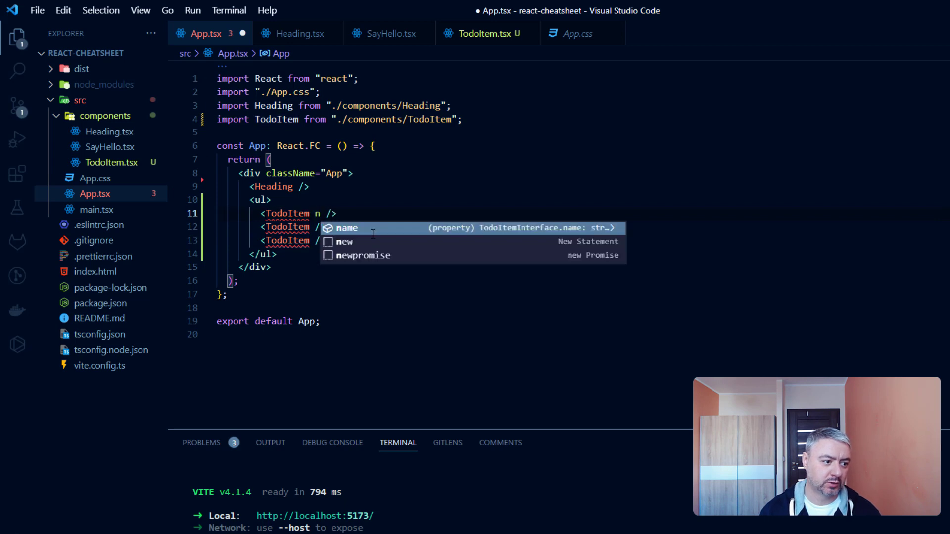
type("ame=\"go\"")
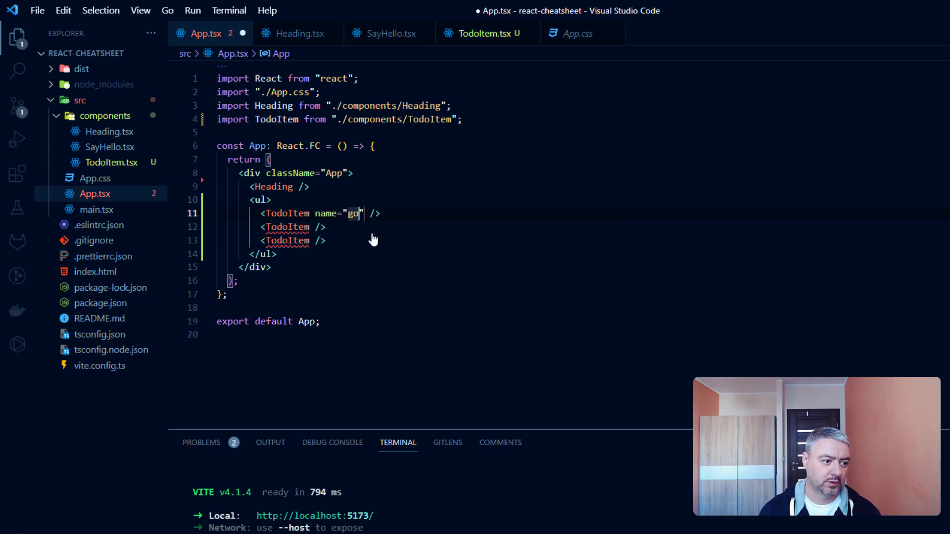
type("to b")
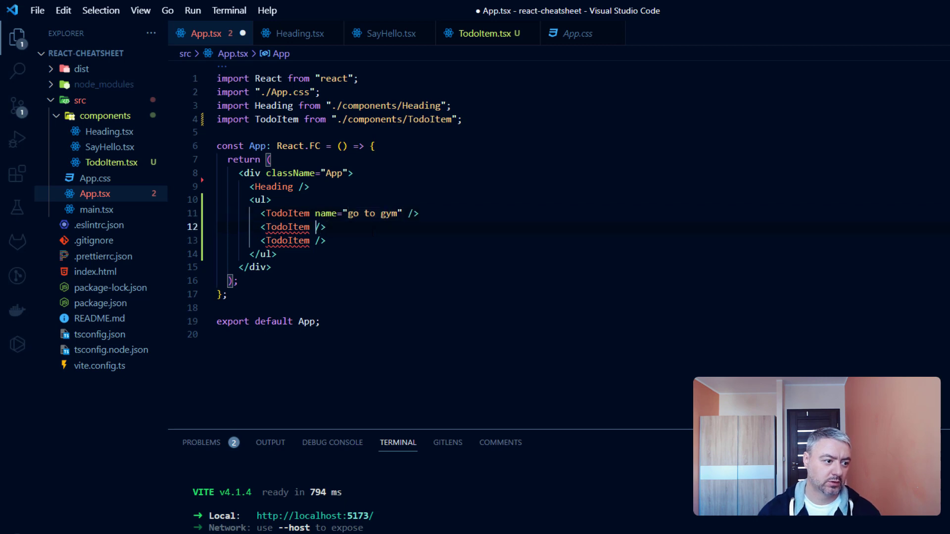
- Add TodoItems "wash the dishes" and "clean the house", then save App.tsx
type("name=-")
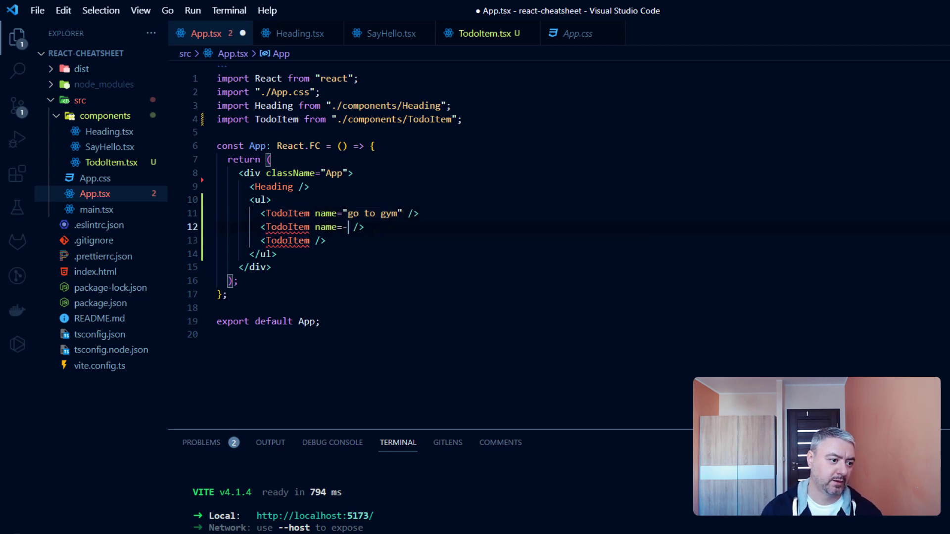
type("wa\"")
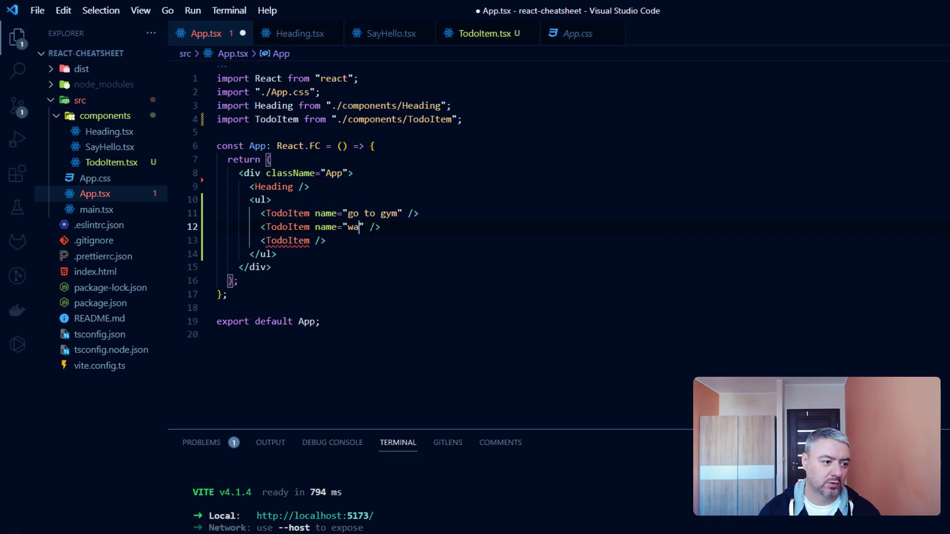
type("sh the")
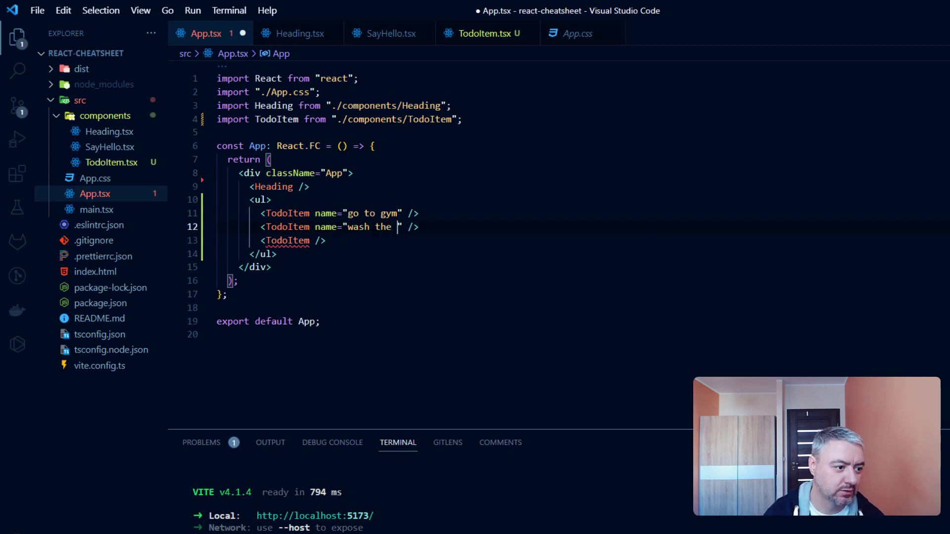
type("dishes")
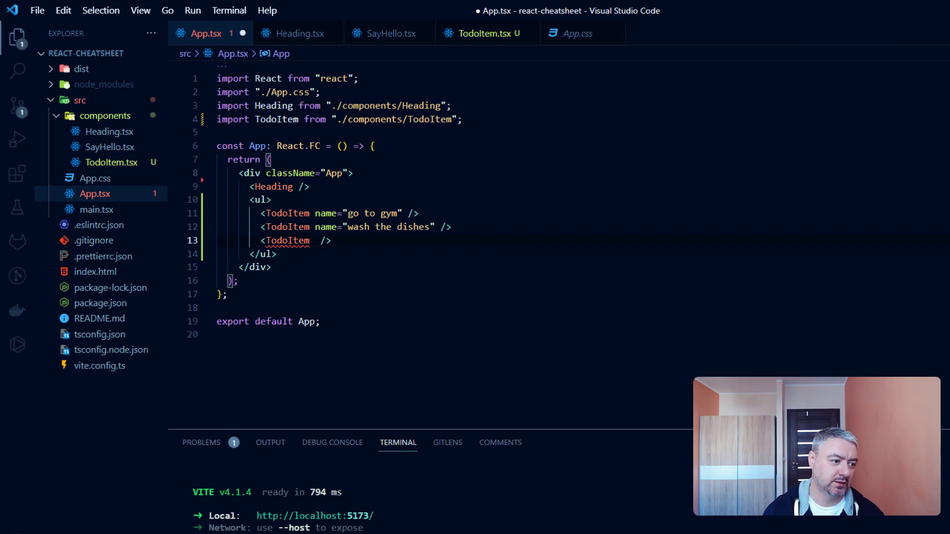
type("name=\"\"")
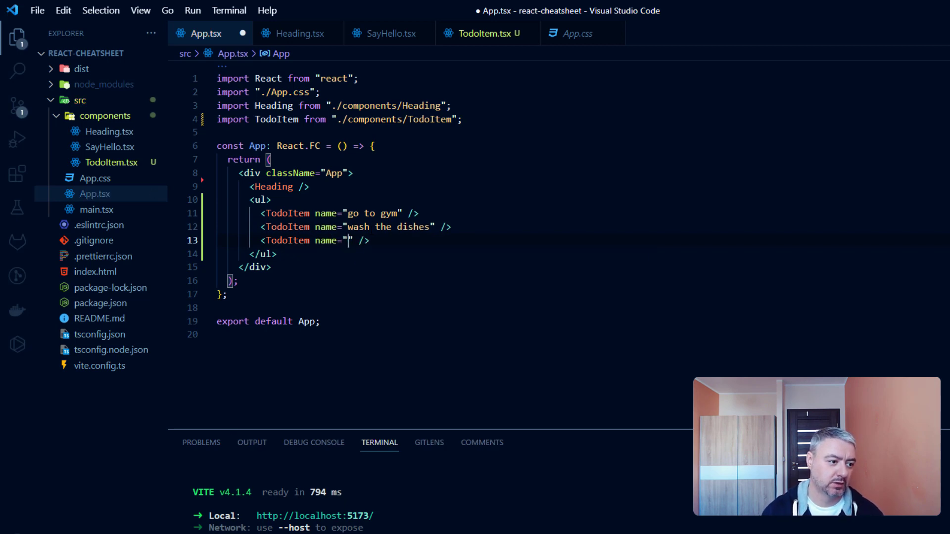
type("clean t")
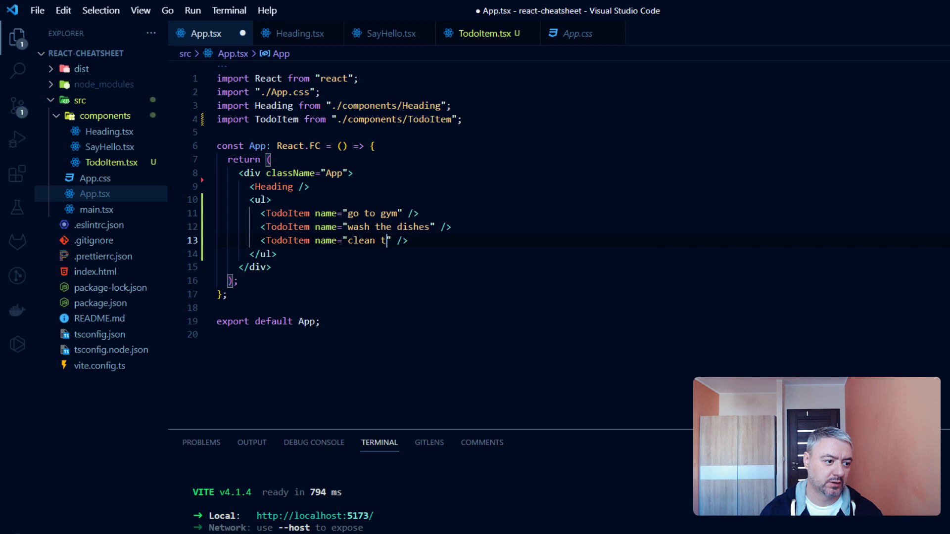
type("he house")
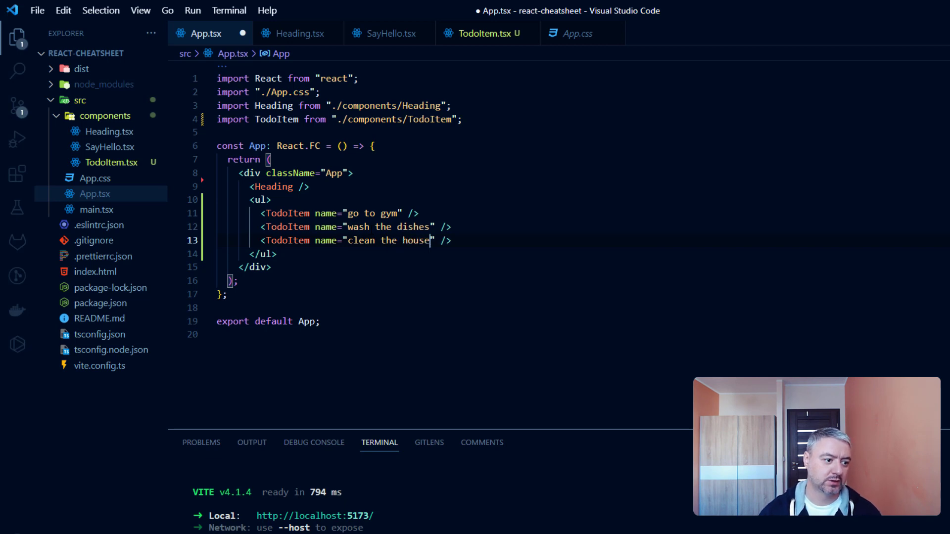
key("ctrl+s")
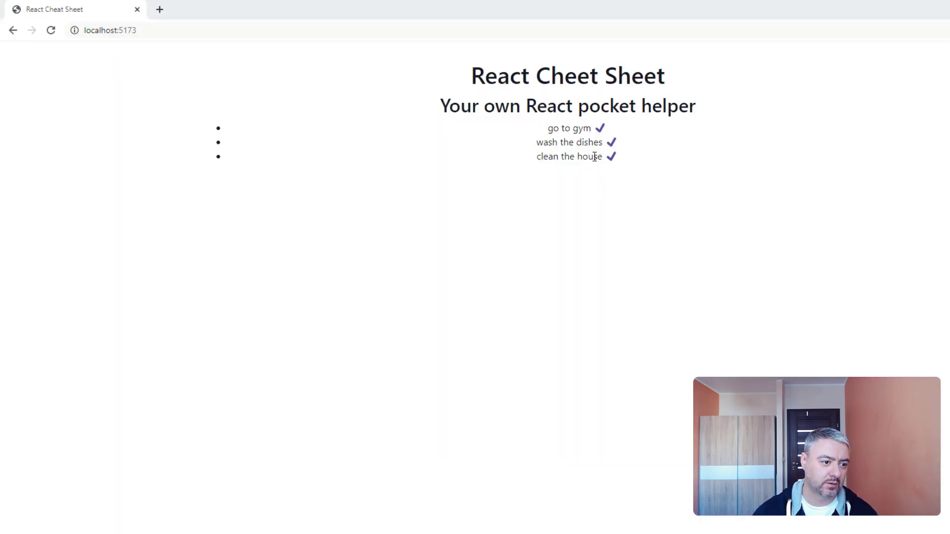
mouse_move(615, 174)
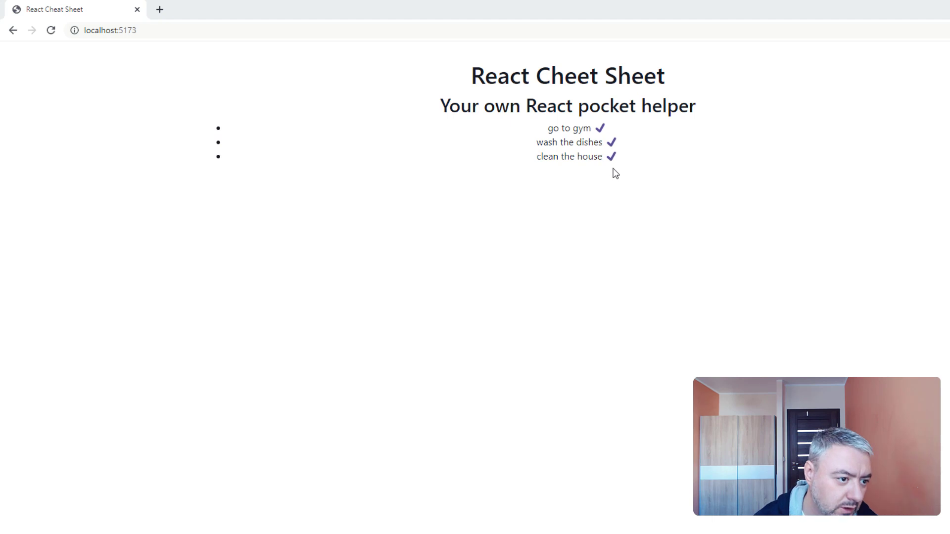
mouse_move(651, 167)
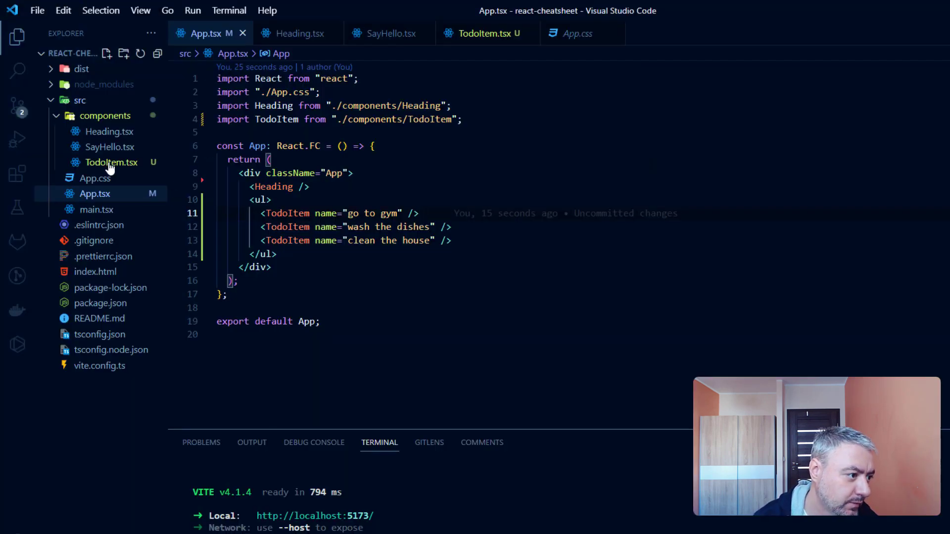
left_click(111, 162)
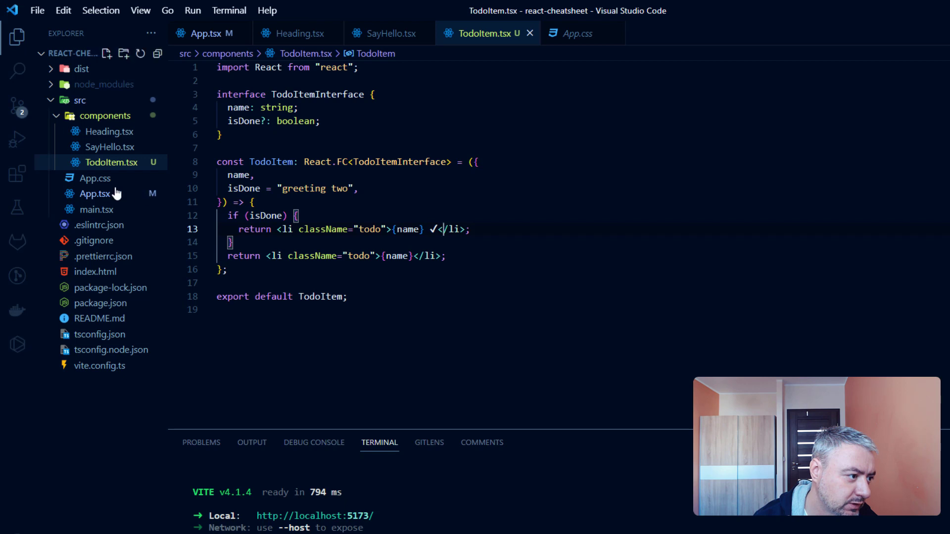
left_click(95, 193)
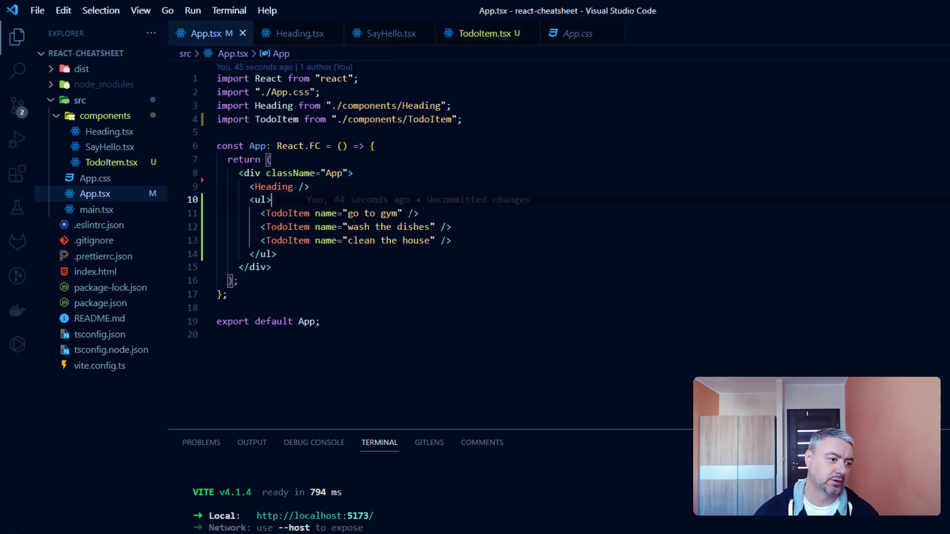
- Pass isDone={false} to the go to gym TodoItem and save App.tsx
type("isDone={")
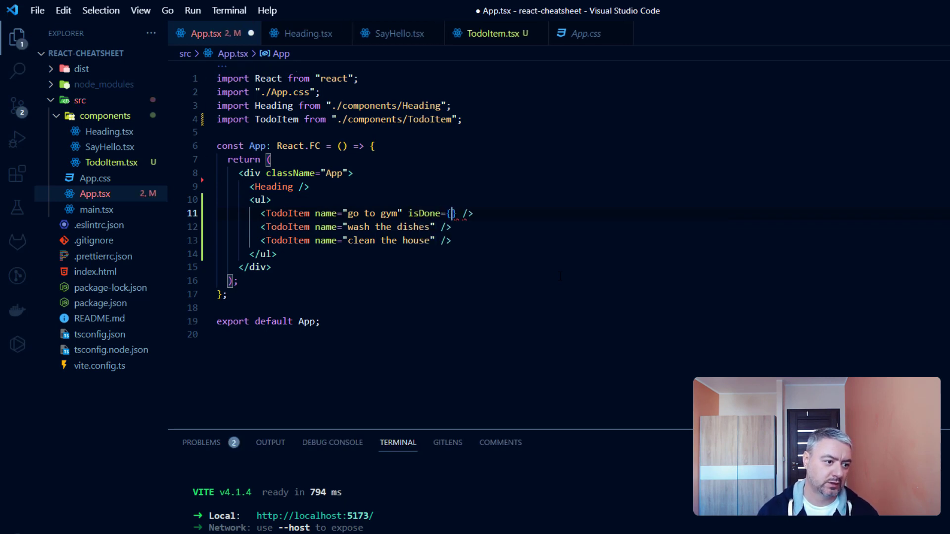
type("false")
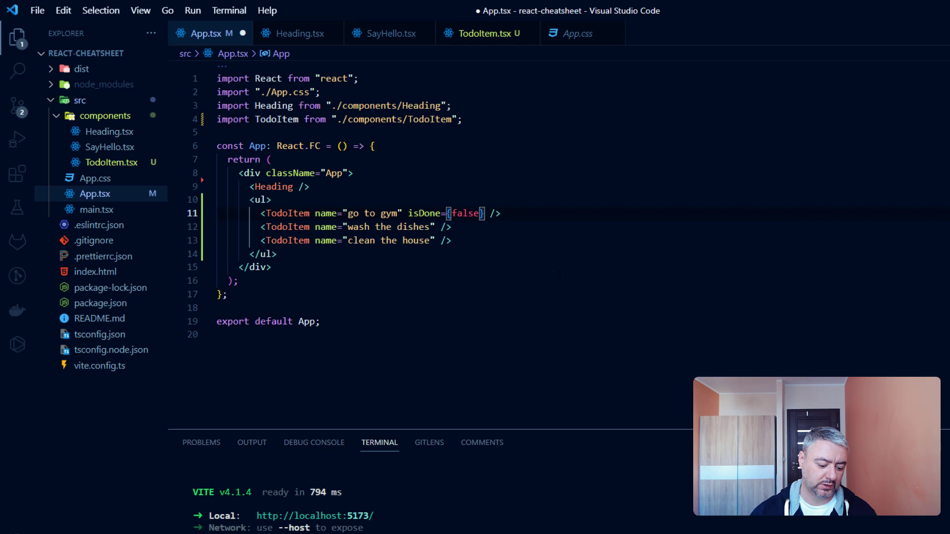
key("ctrl+s")
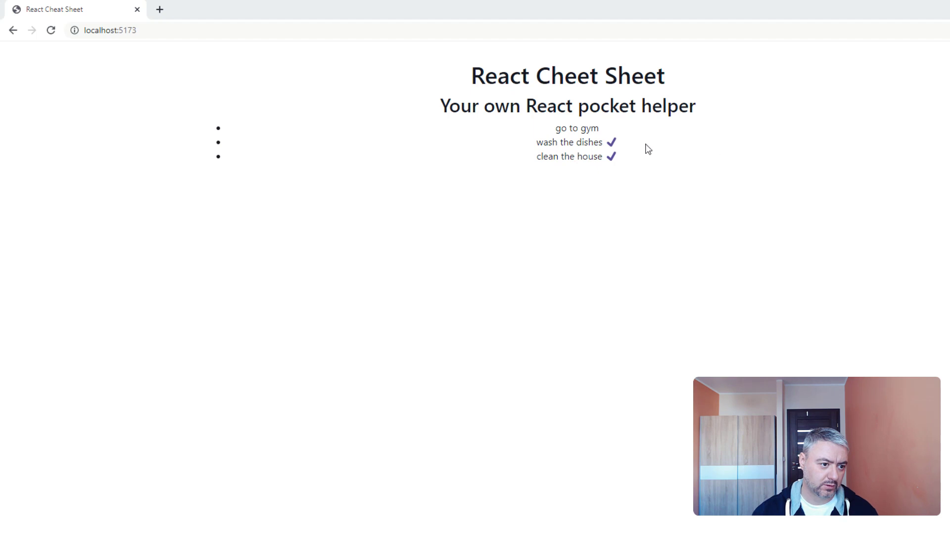
mouse_move(609, 135)
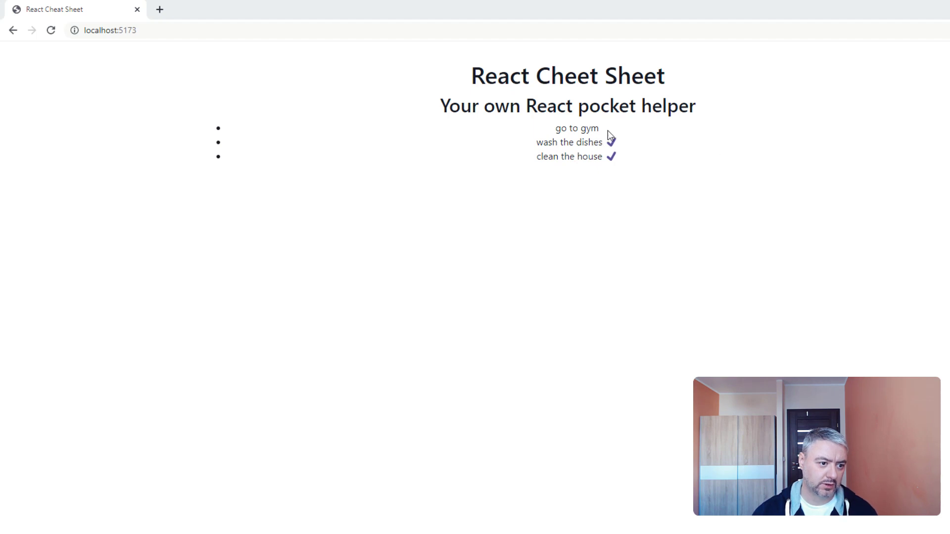
mouse_move(614, 140)
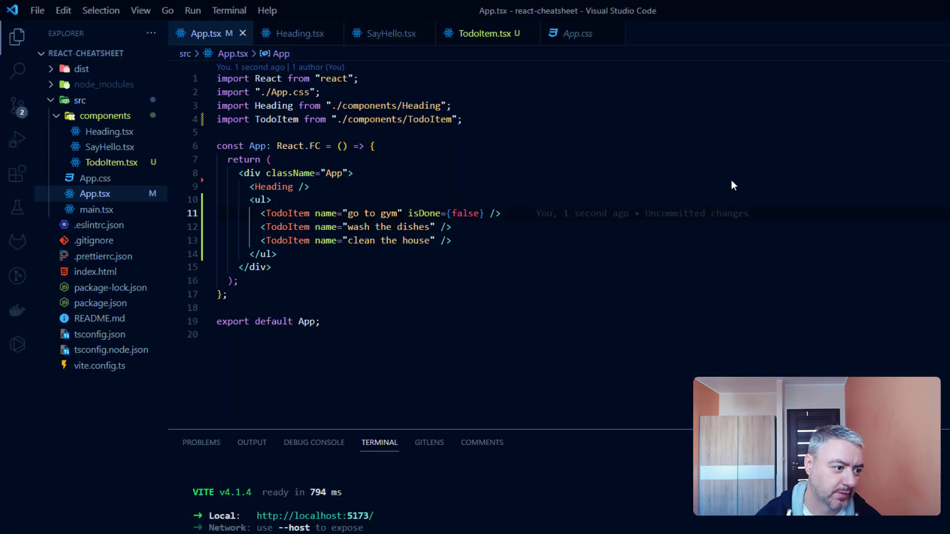
- In TodoItem.tsx, default isDone to false in place of "greeting two", props collapsed to one line
left_click(110, 161)
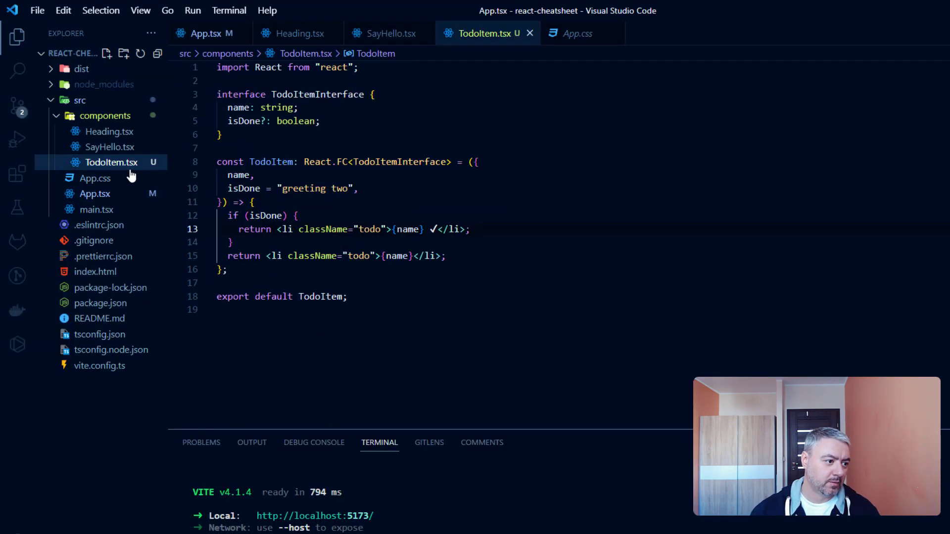
left_click(295, 121)
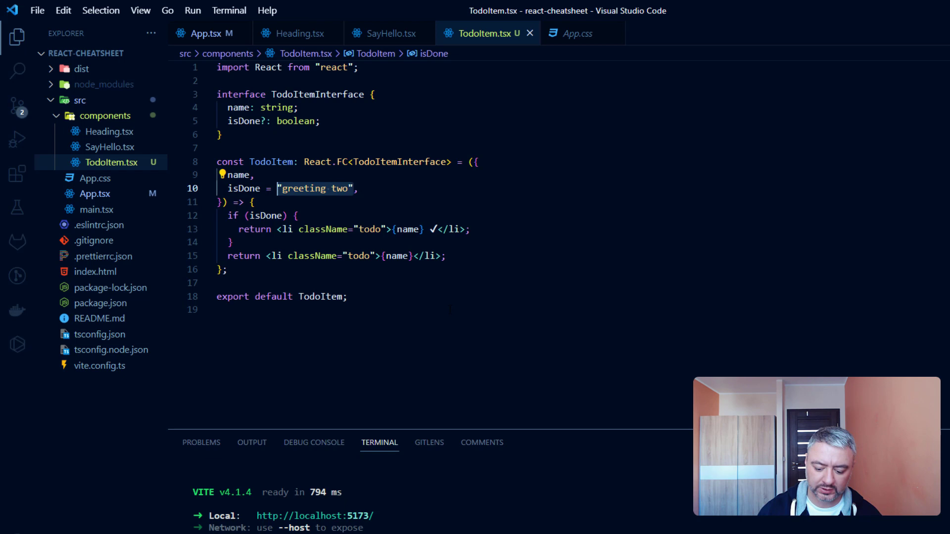
type("fa")
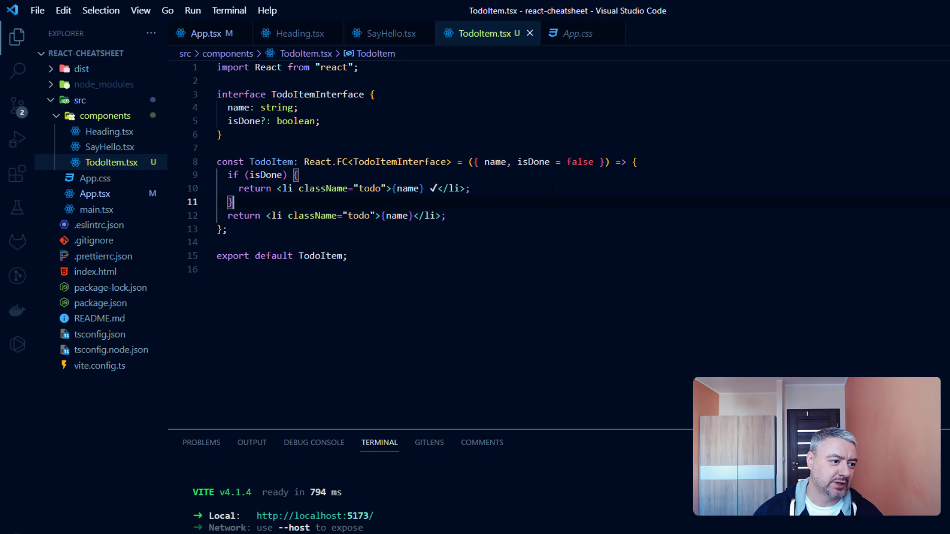
left_click(494, 162)
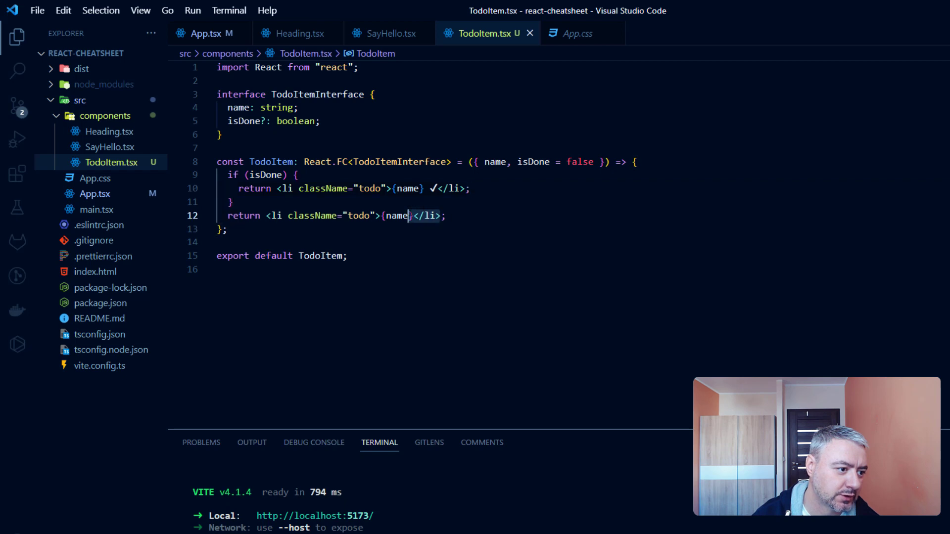
mouse_move(533, 161)
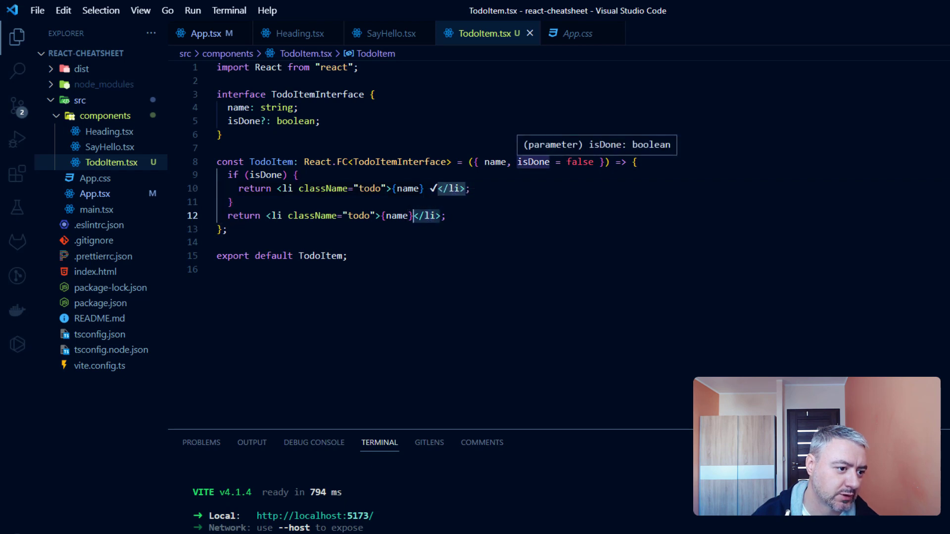
mouse_move(217, 190)
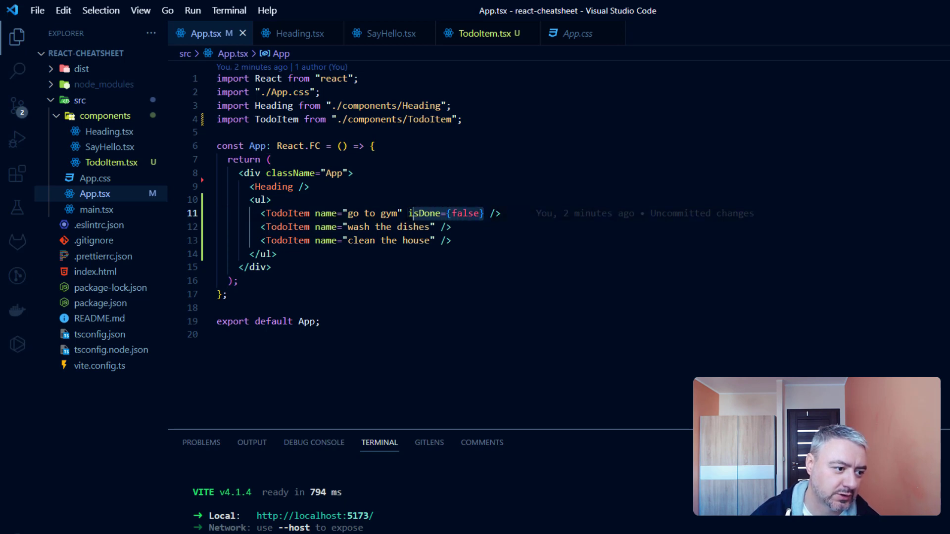
- Change the go to gym TodoItem to isDone={true}, save, and return to TodoItem.tsx
key("Backspace")
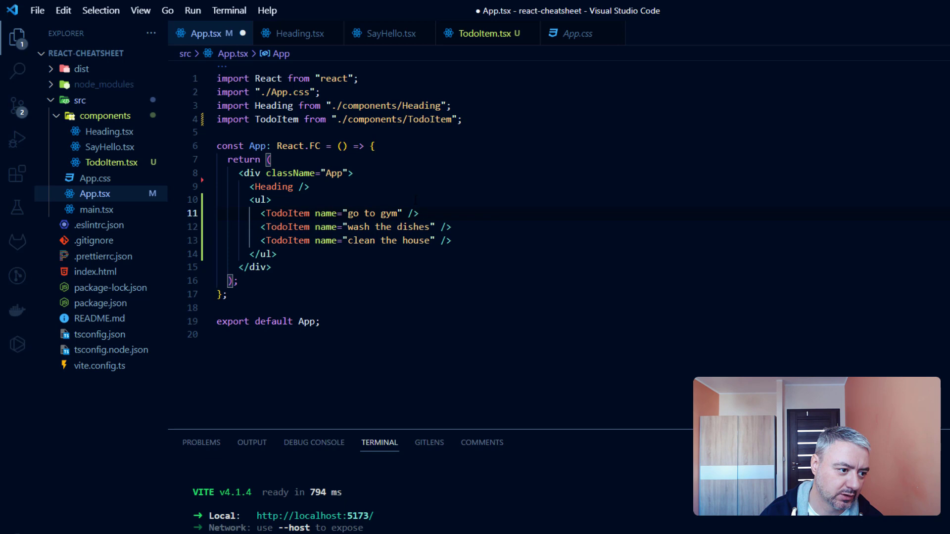
type("is")
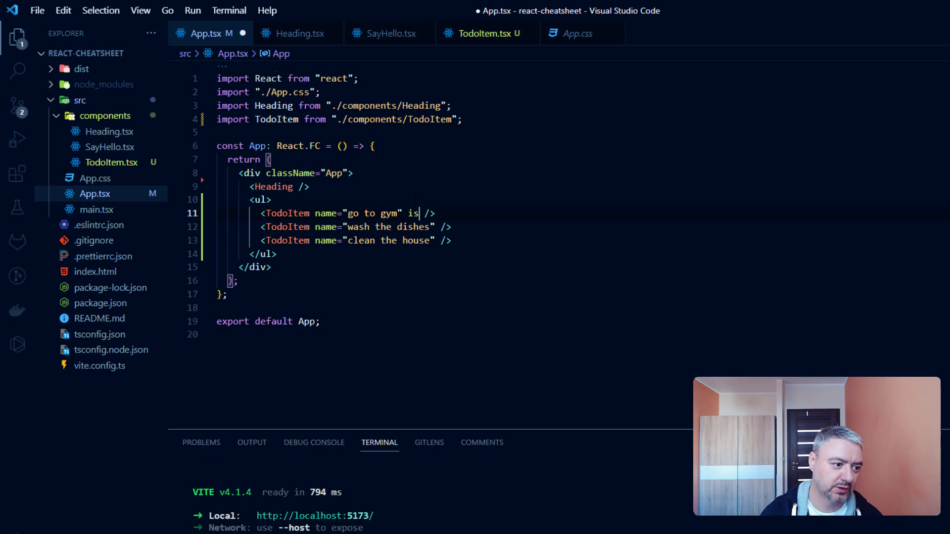
type("Done")
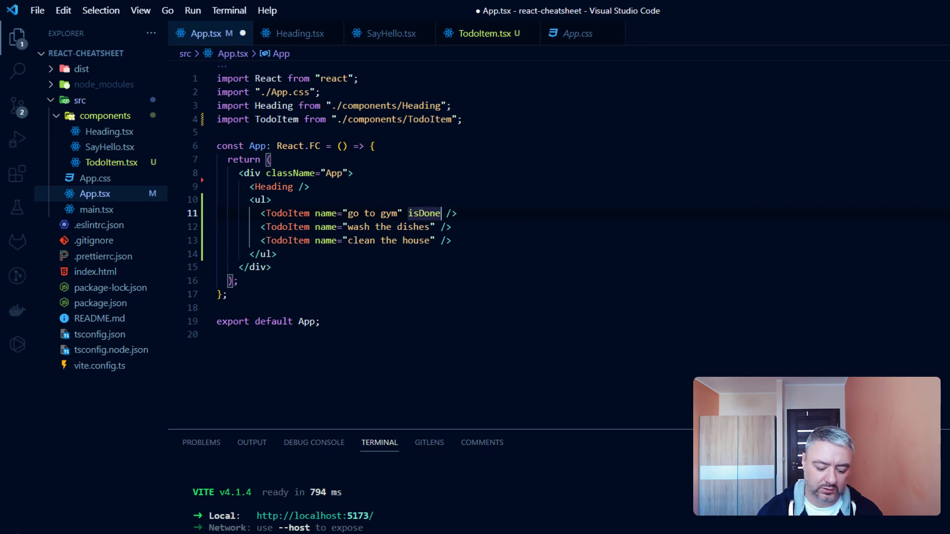
type("={}")
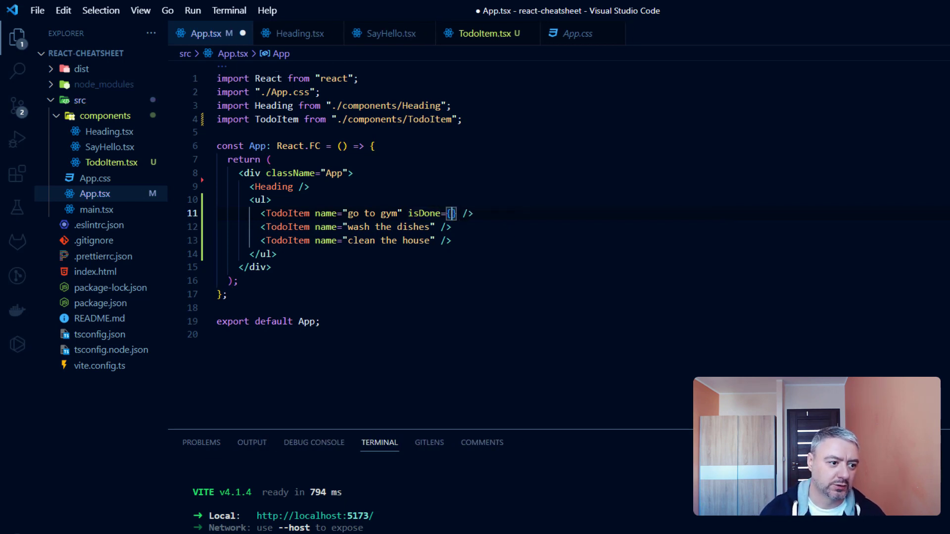
type("ttur")
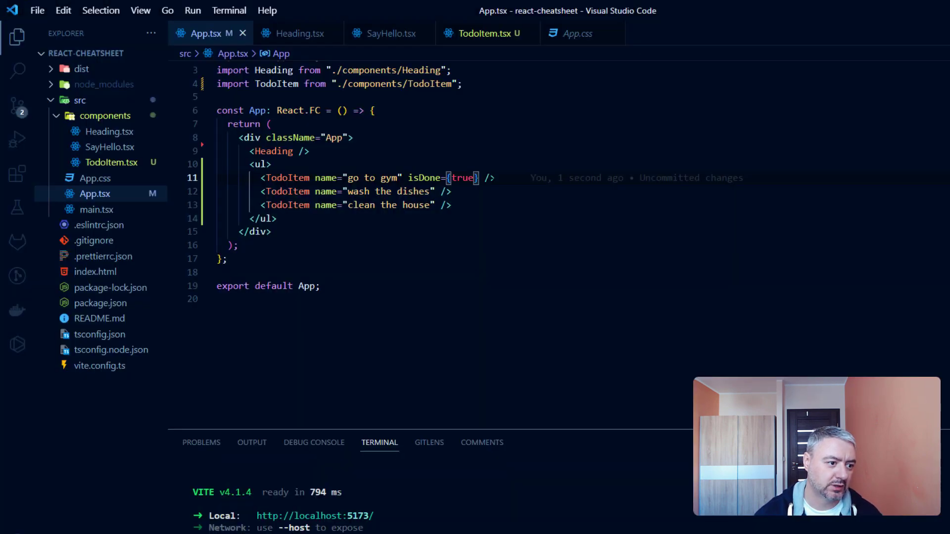
key("Backspace")
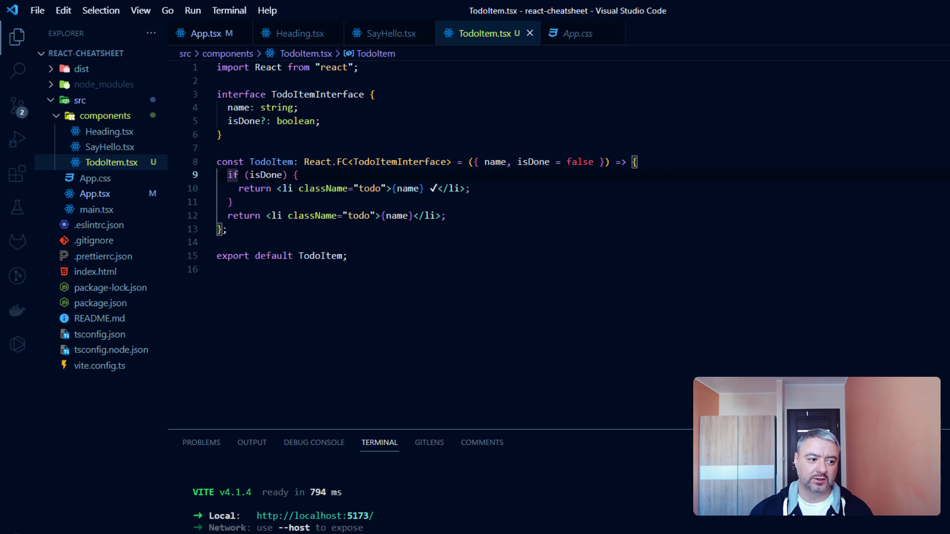
- Comment out the old if/else returns in TodoItem.tsx with Ctrl+/
left_click(232, 175)
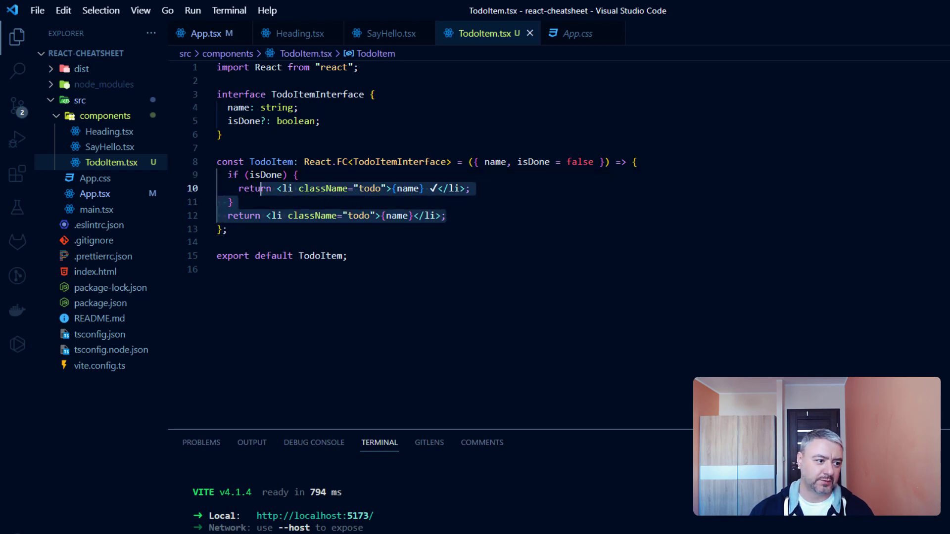
key("ctrl+/")
type("return <li className=\"todo\">{name}")
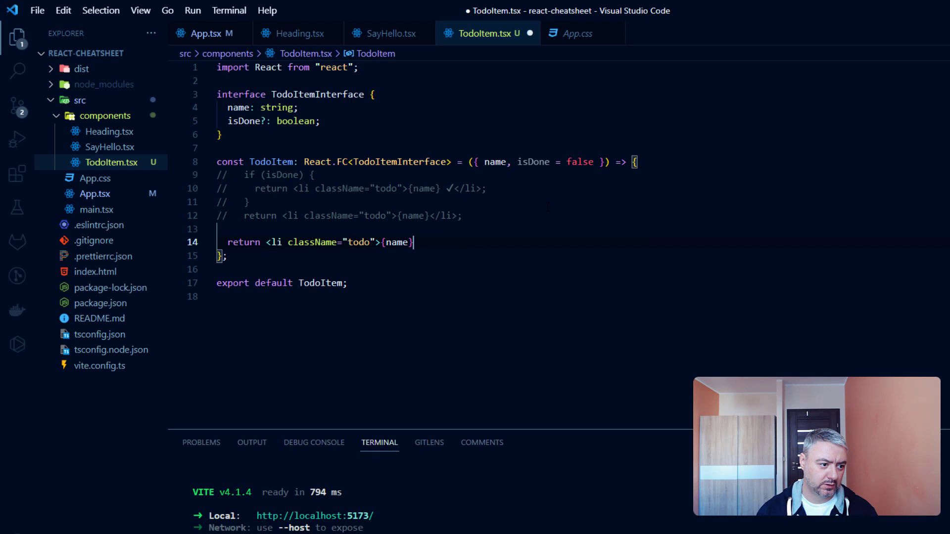
- Rewrite the return as a one-line li rendering {isDone ? name + " ✓" : name}
key("Backspace")
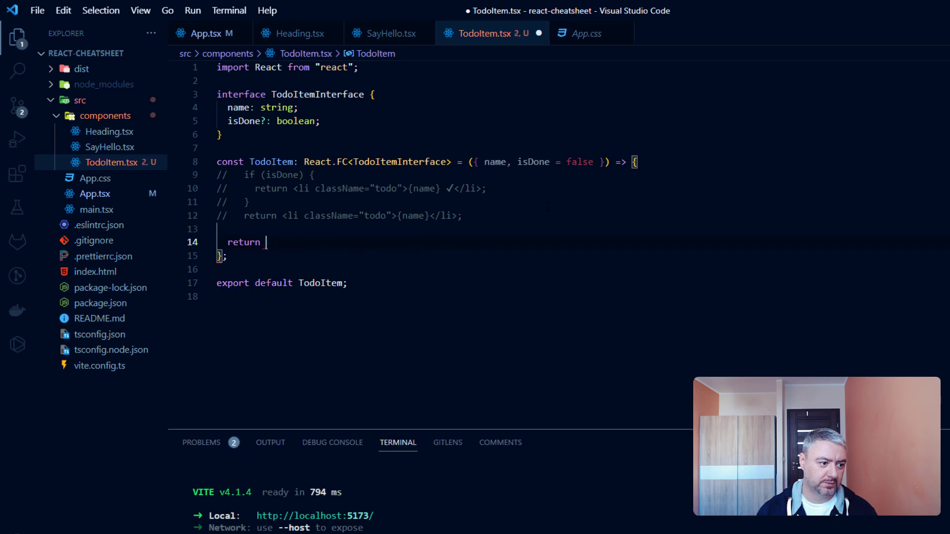
type("(")
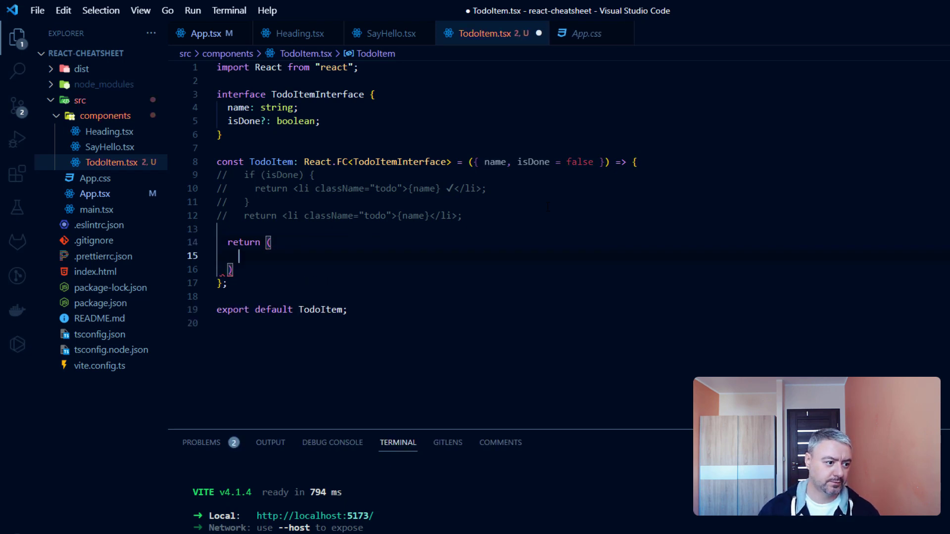
type(";")
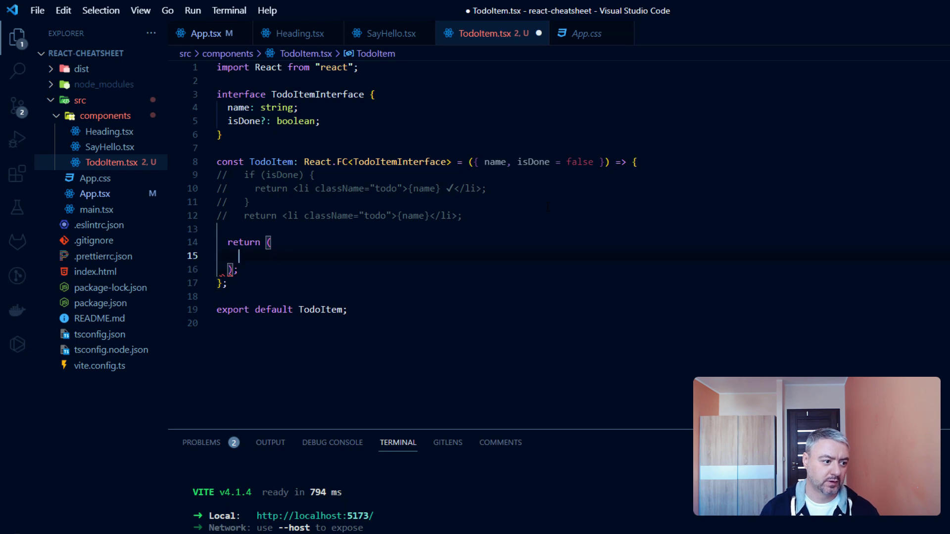
type("<li>")
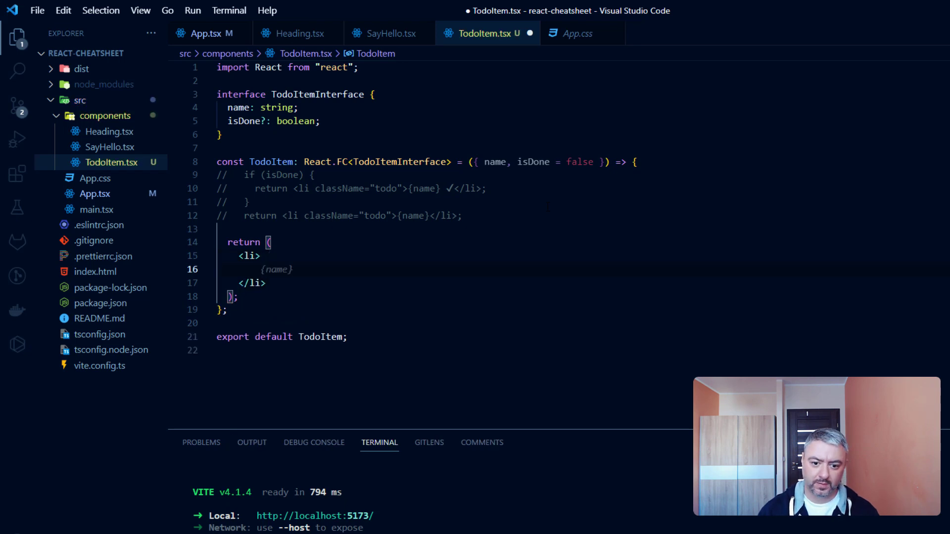
type("className=\"todo")
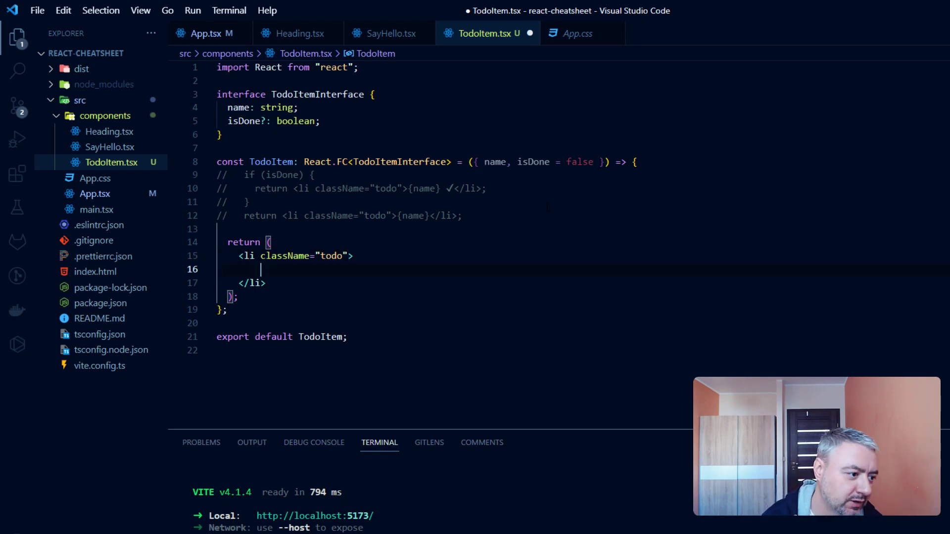
type("{name}")
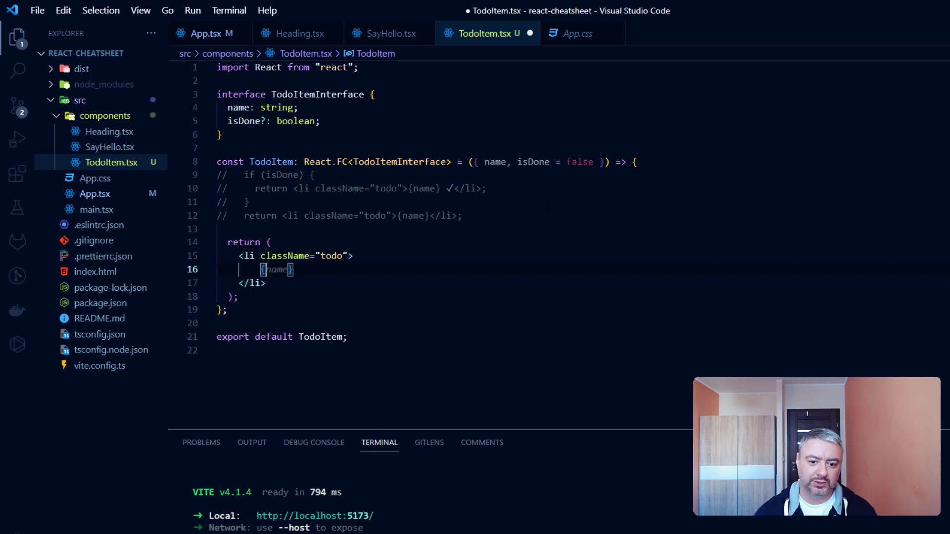
type("isDone ?")
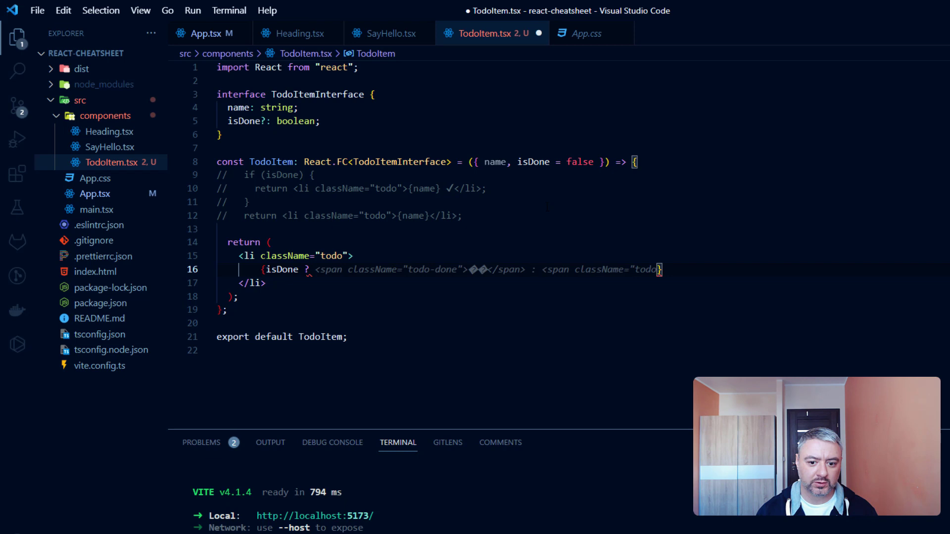
type("name + \"")
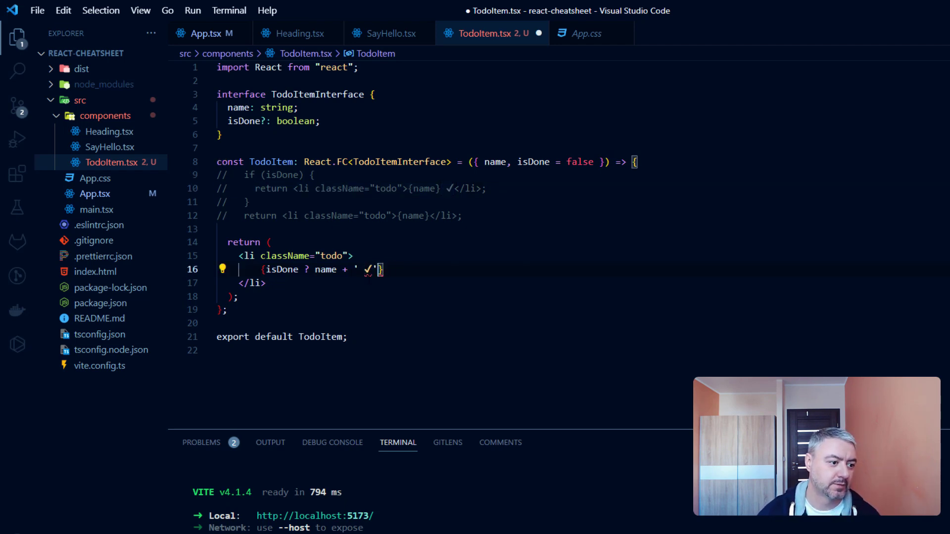
type(": name")
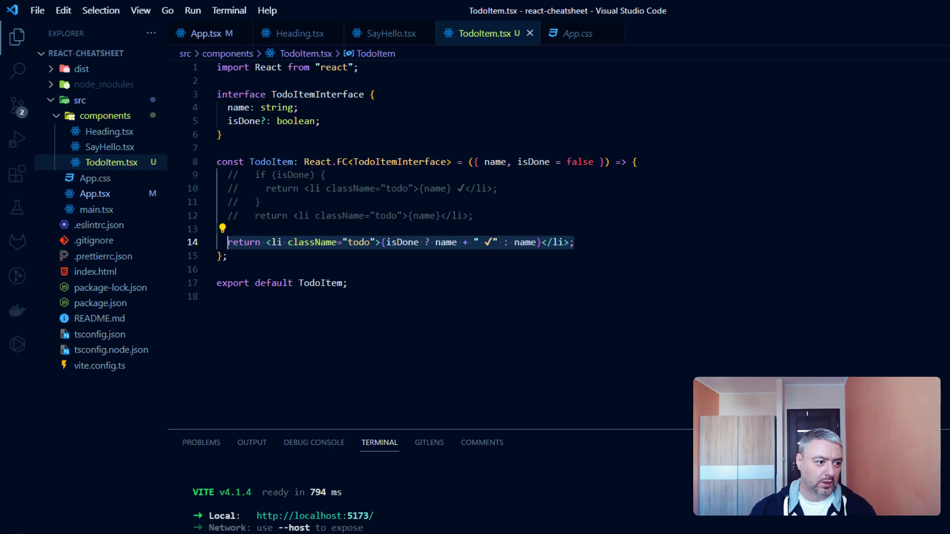
- Declare let todoItem = name after the commented-out code
left_click(425, 242)
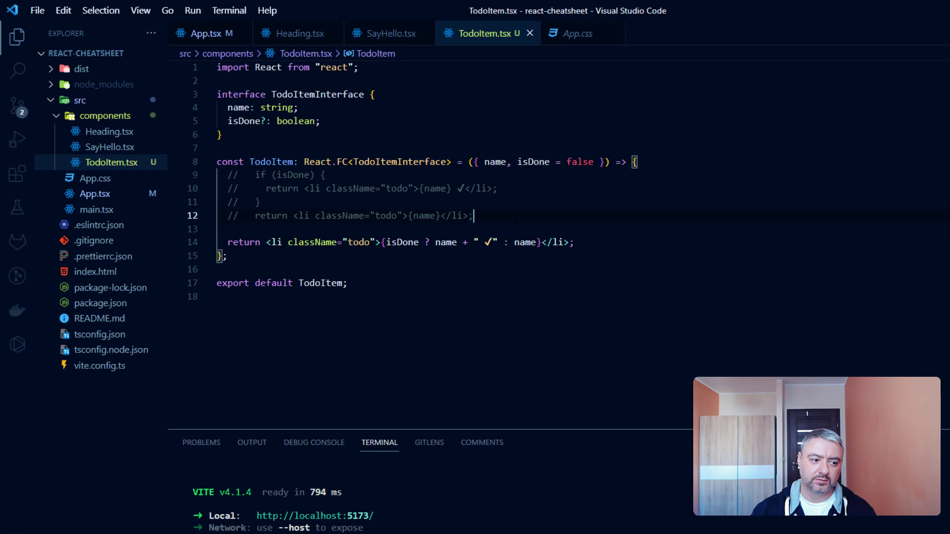
type("let")
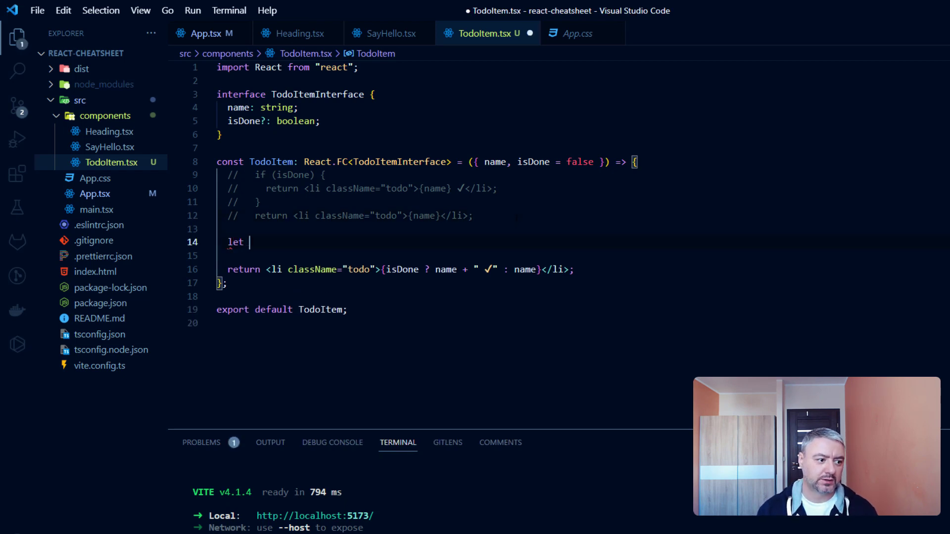
type("todoItem")
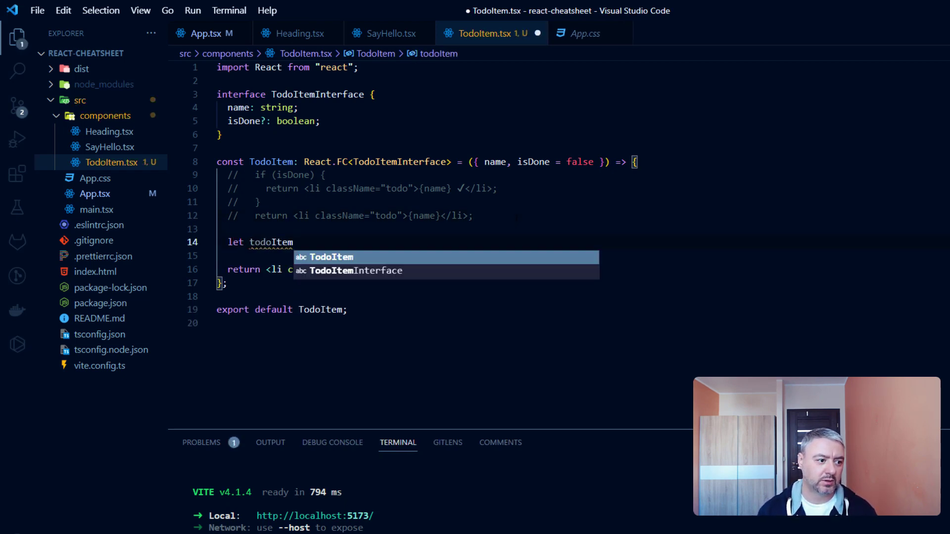
type("= nem")
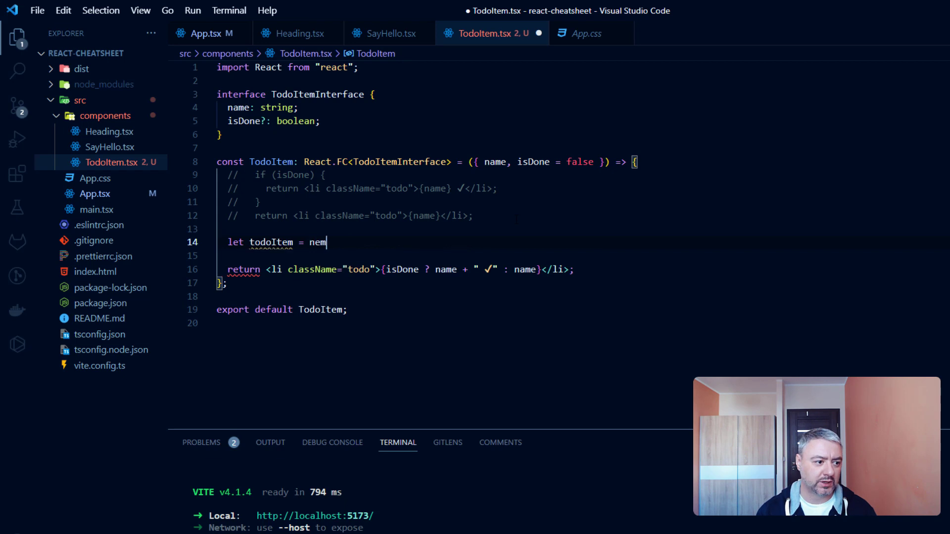
type("ame;")
left_click(583, 255)
type("if (isDone) ")
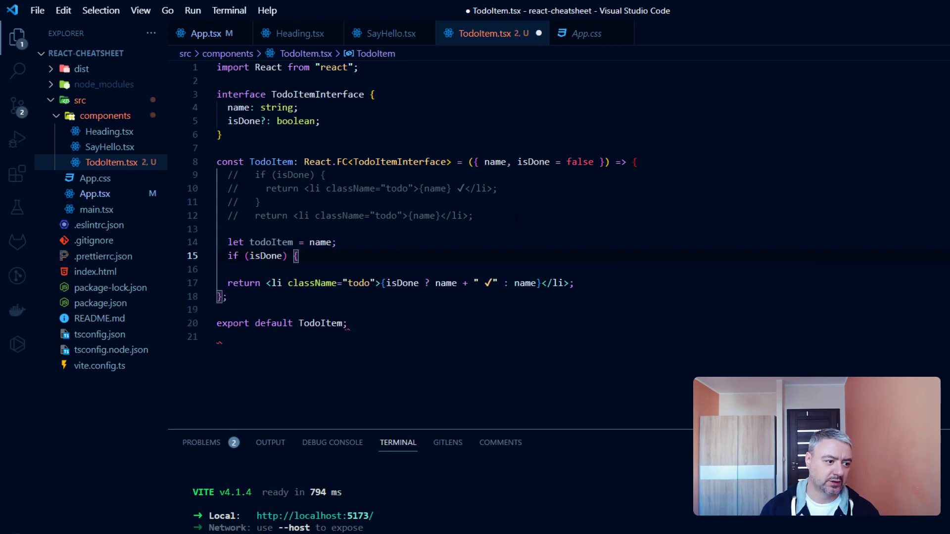
- Wrap done items in <del>{name + " ✓"}</del> and render {todoItem} inside the li
type("{")
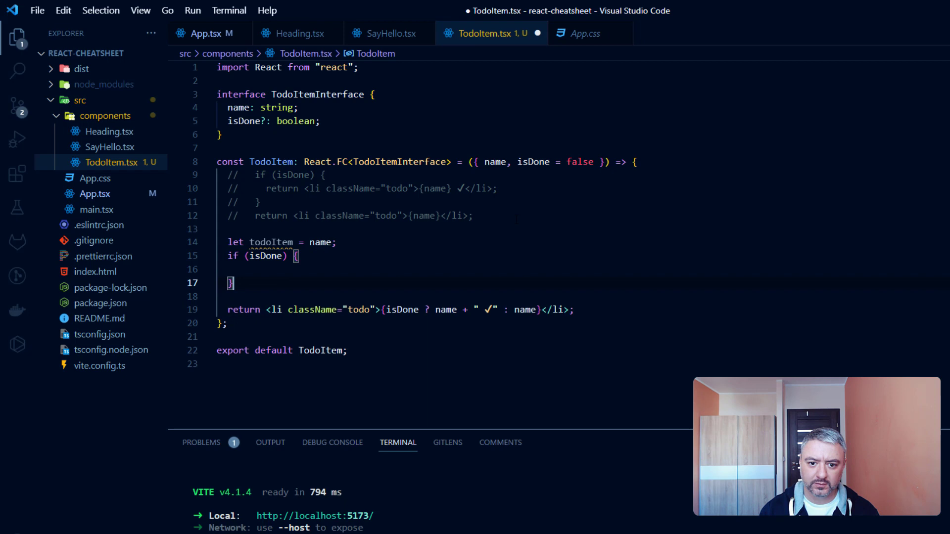
type(";")
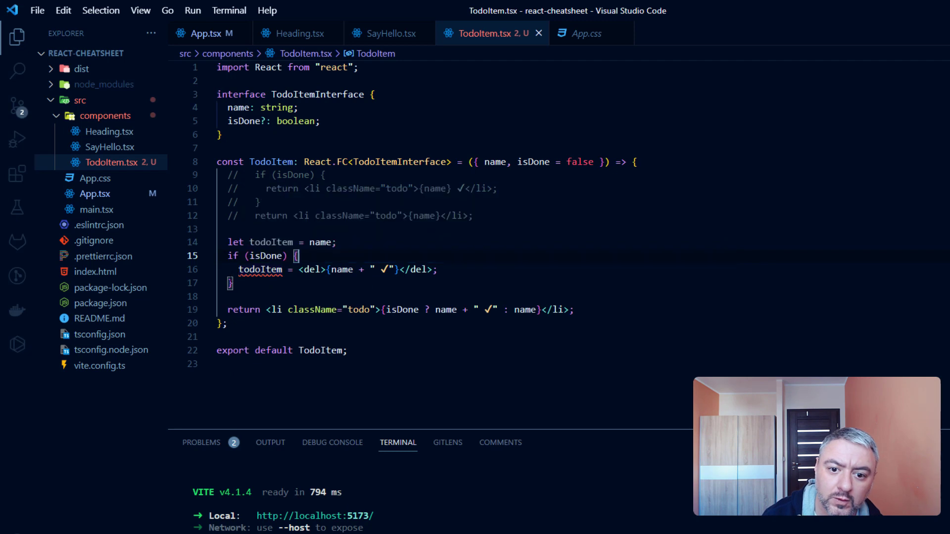
mouse_move(261, 269)
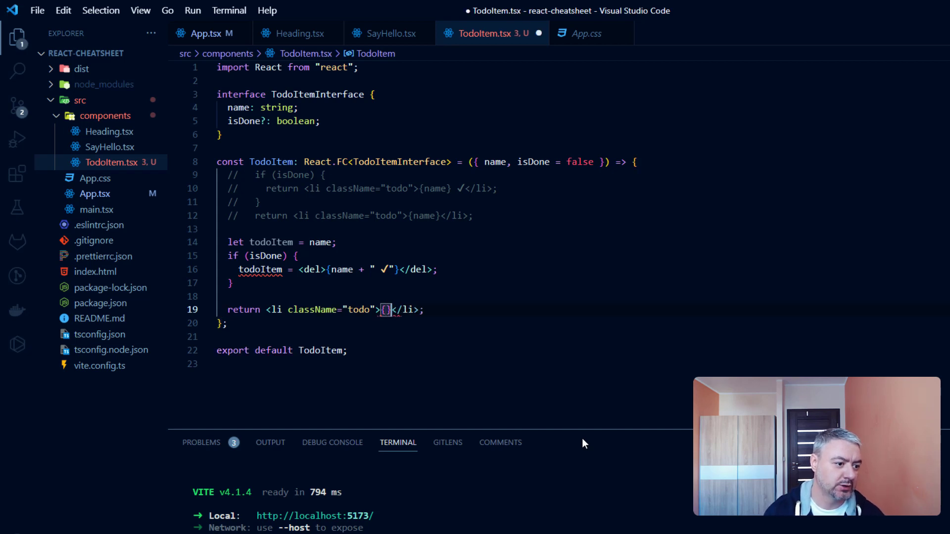
type("todoItem")
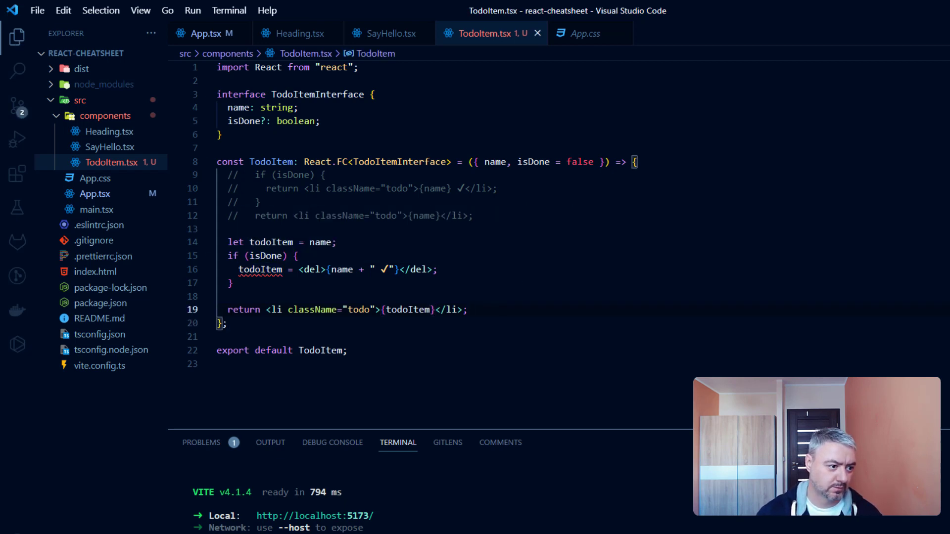
mouse_move(260, 269)
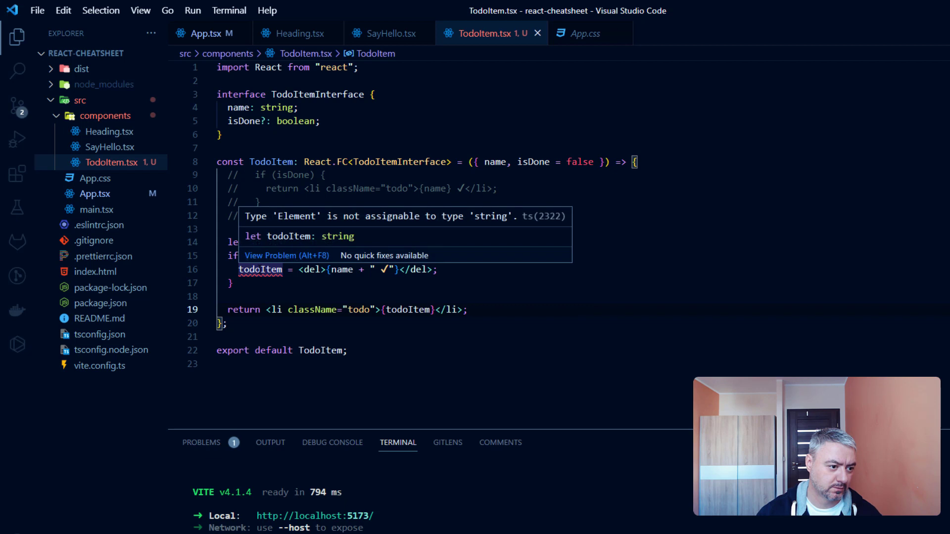
- Change name's type in TodoItemInterface from string to any and save the file
left_click(468, 310)
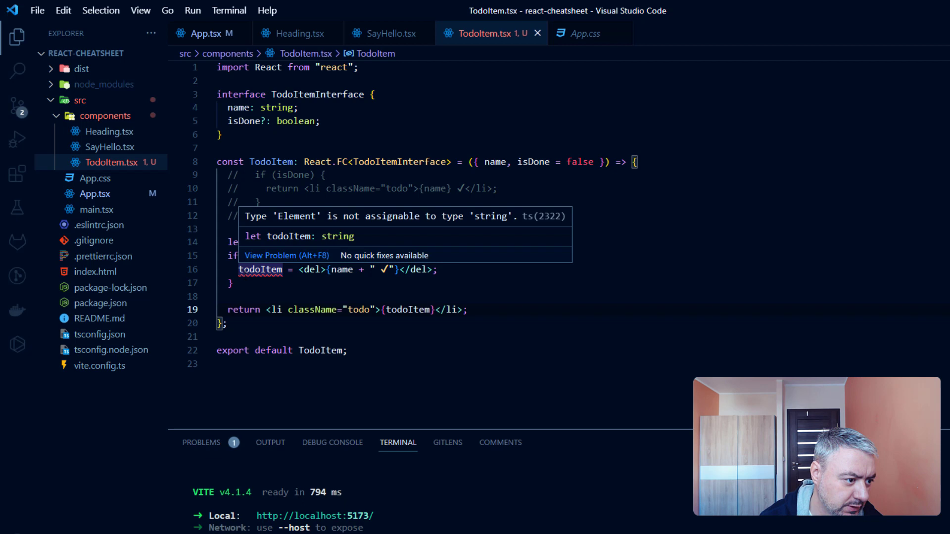
left_click(468, 309)
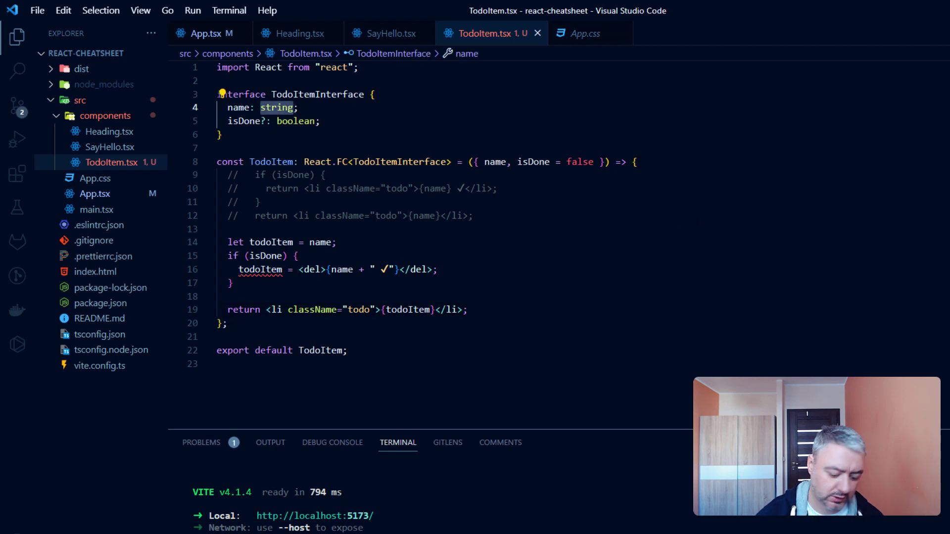
type("any")
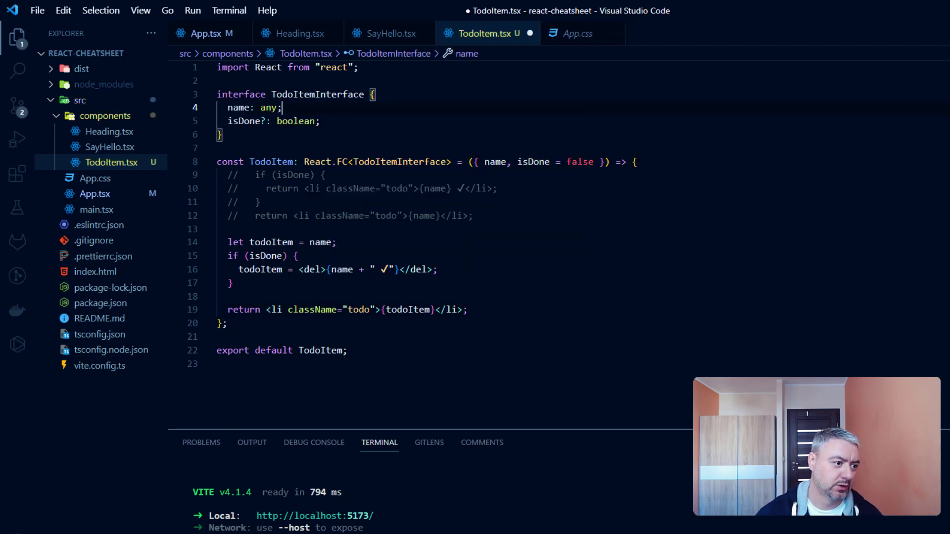
key("ctrl+s")
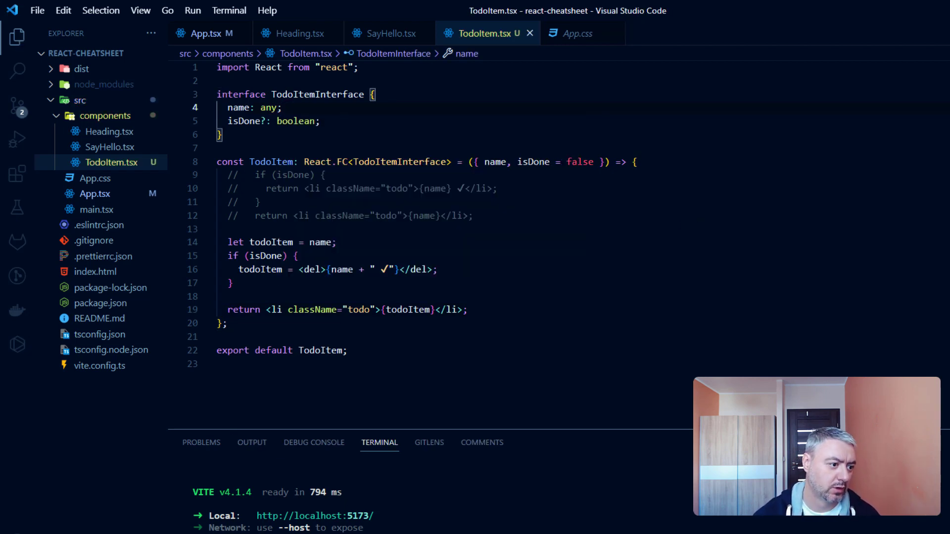
left_click(285, 255)
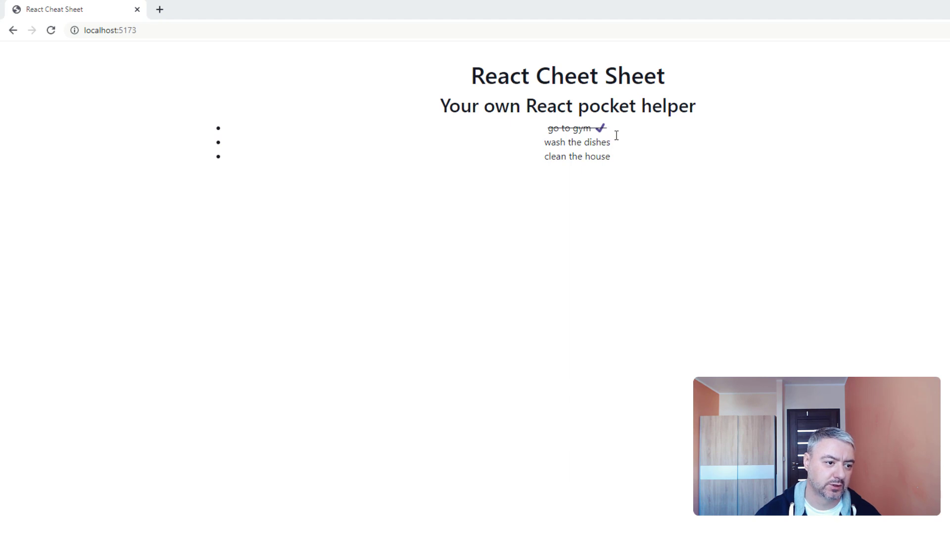
mouse_move(610, 173)
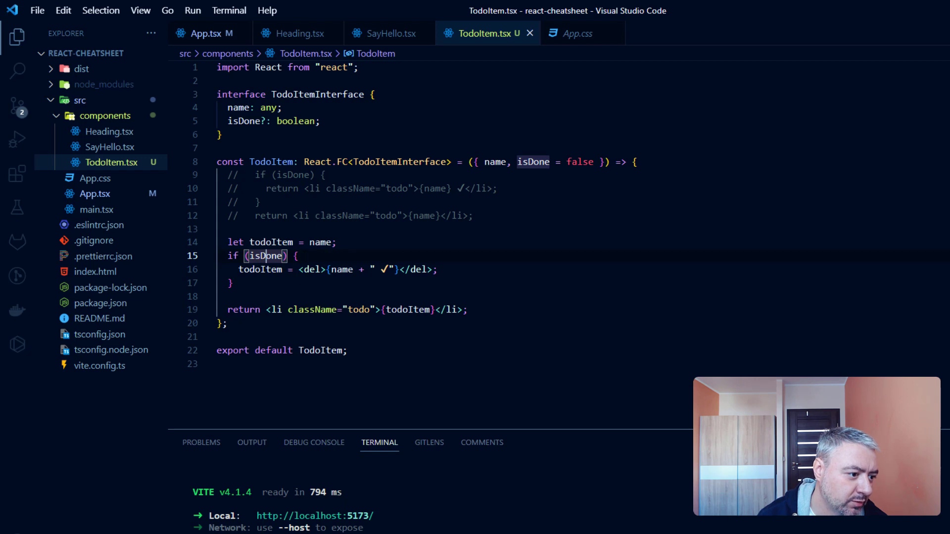
mouse_move(407, 310)
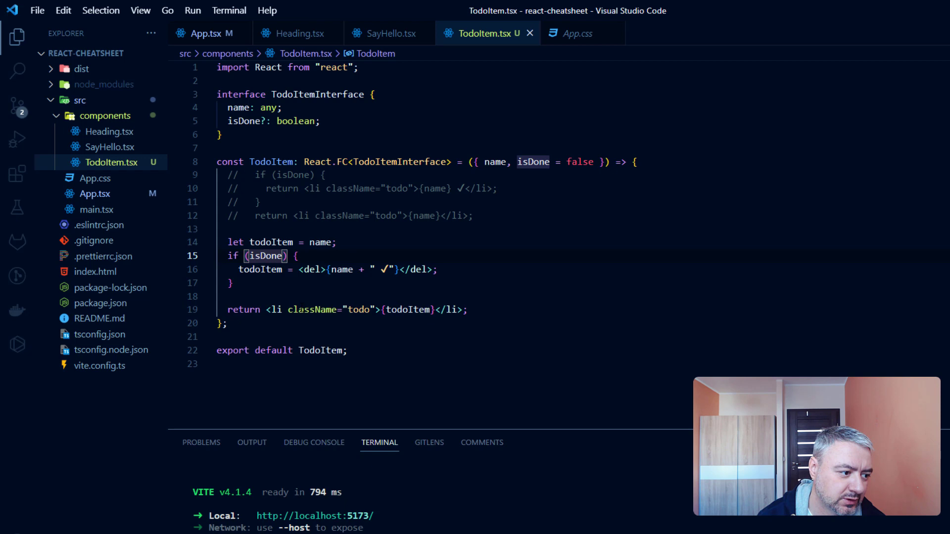
mouse_move(407, 310)
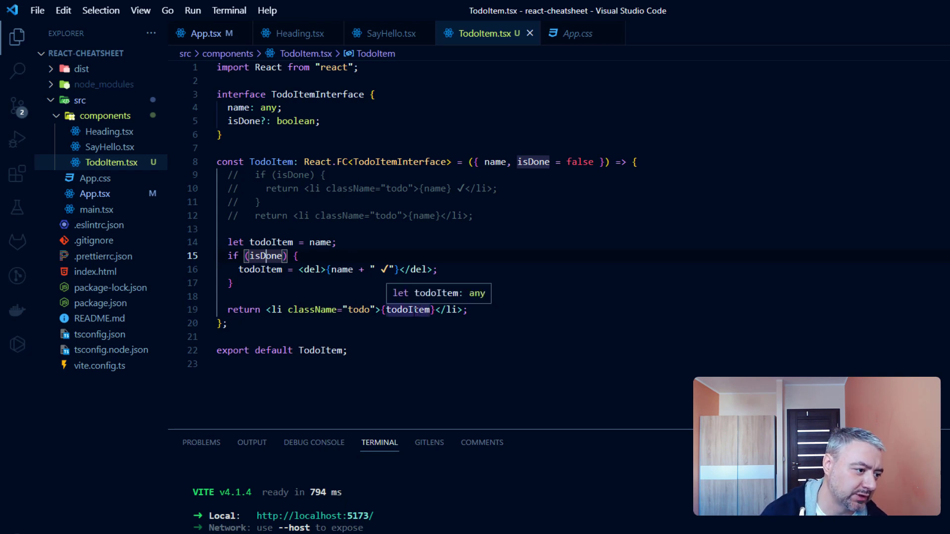